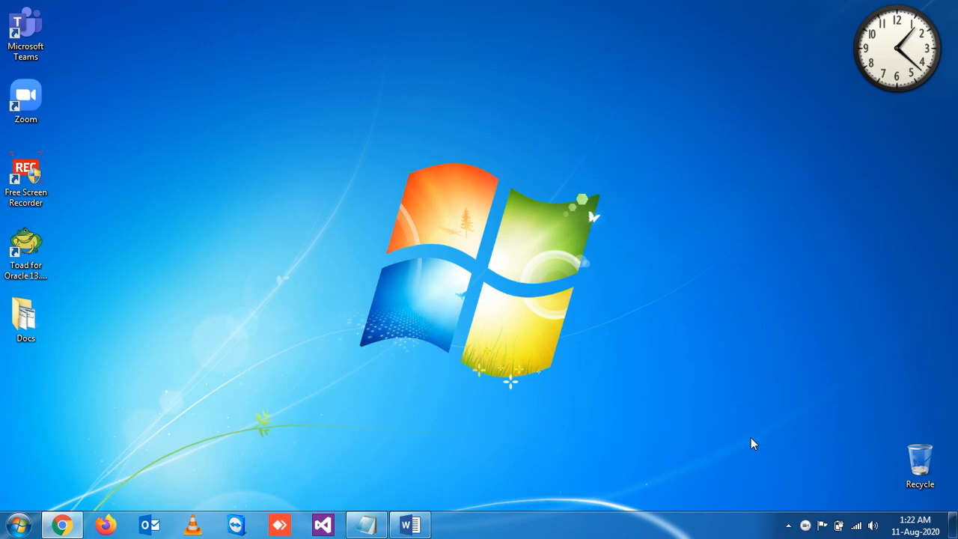
pyautogui.moveTo(547, 432)
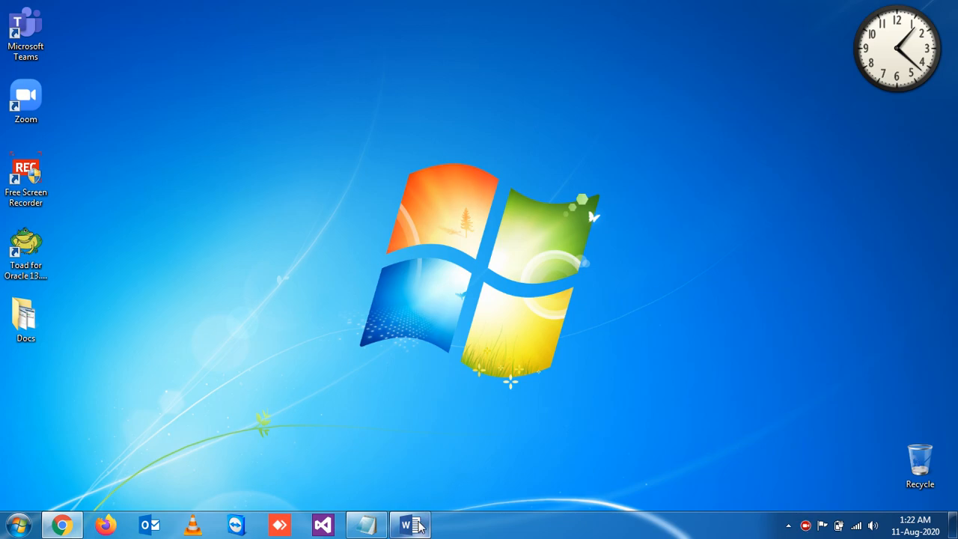
# - Restore Document1 in Word and click through the lines 4²=16, 3⁵=? and 2³ + 5³=?
pyautogui.click(410, 524)
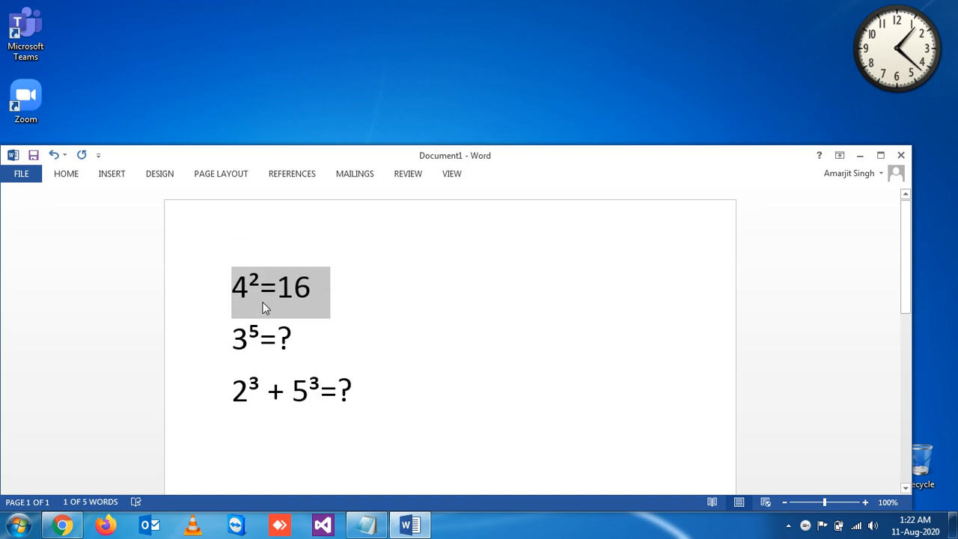
pyautogui.click(314, 288)
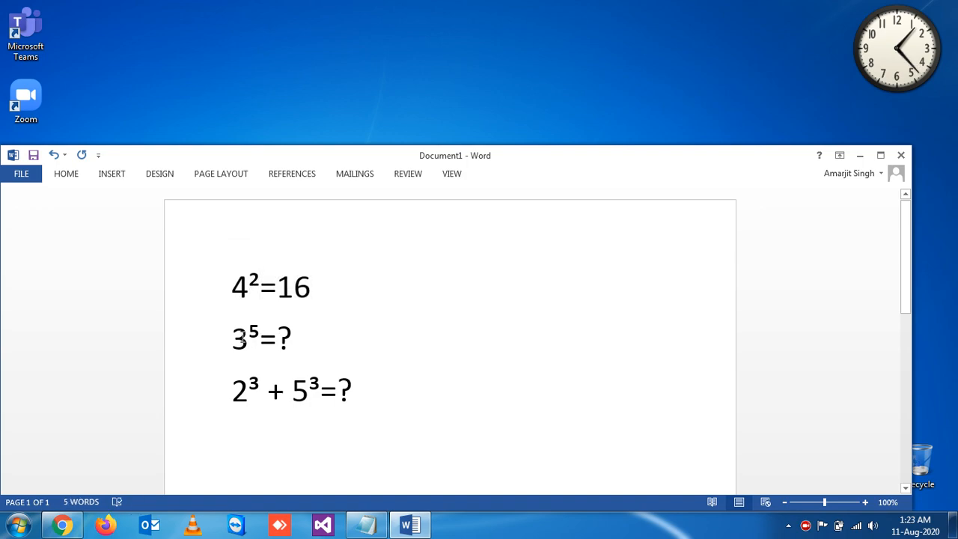
pyautogui.click(294, 338)
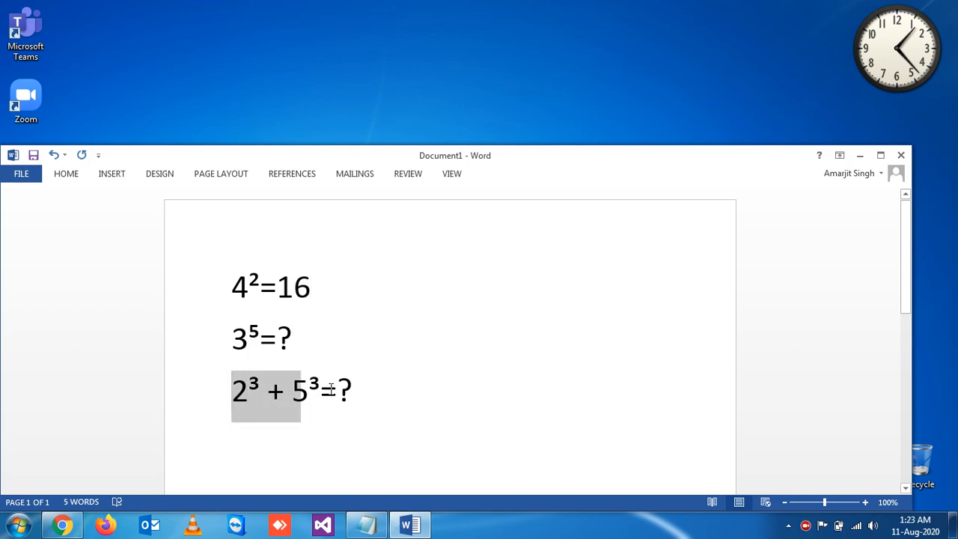
pyautogui.click(350, 391)
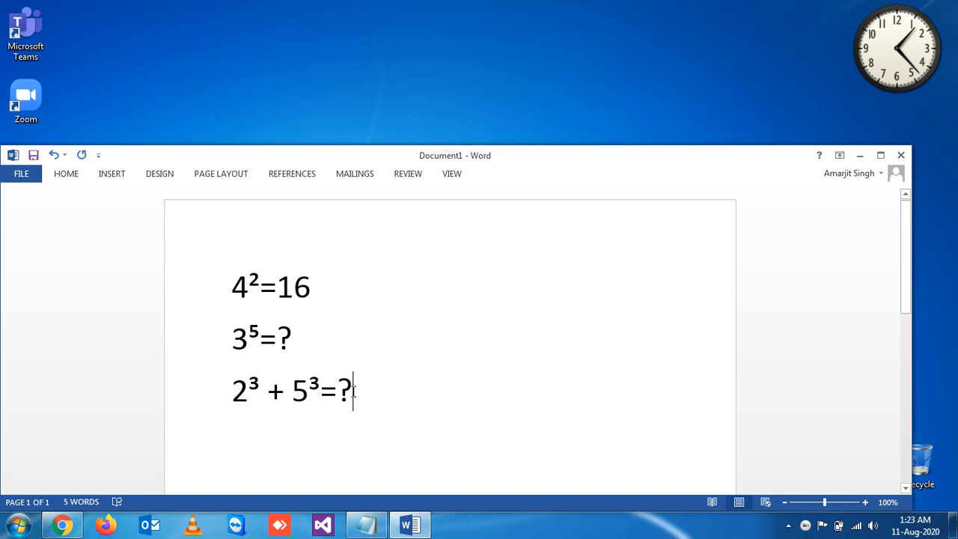
pyautogui.moveTo(381, 395)
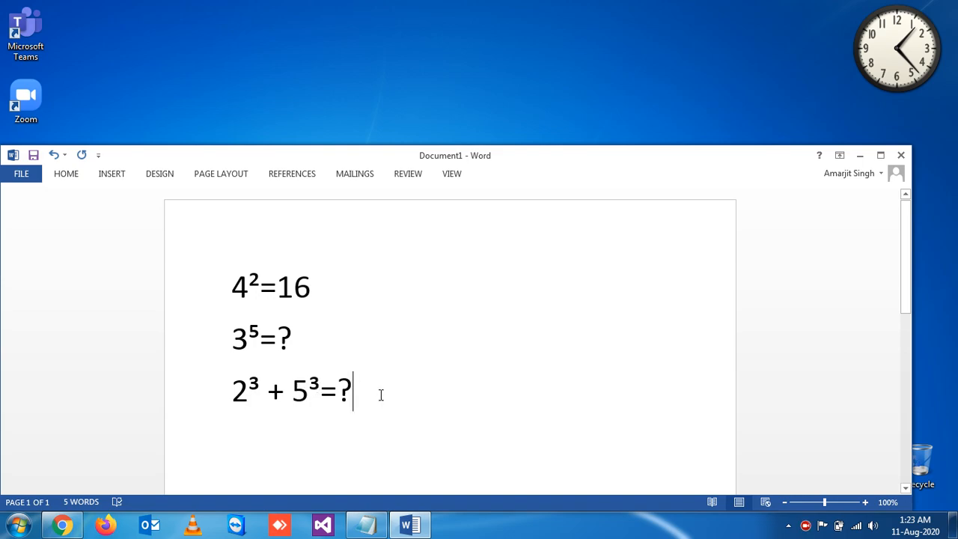
pyautogui.moveTo(327, 332)
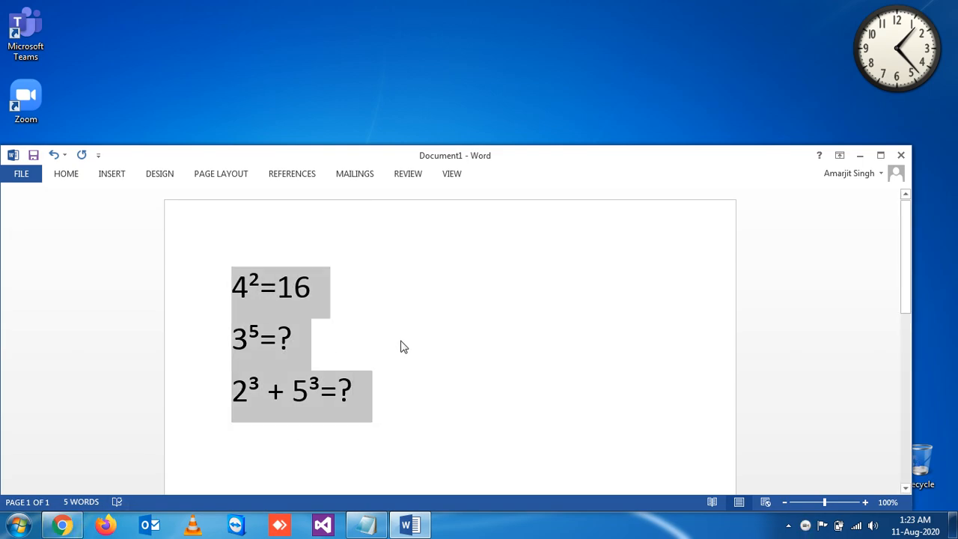
pyautogui.click(404, 346)
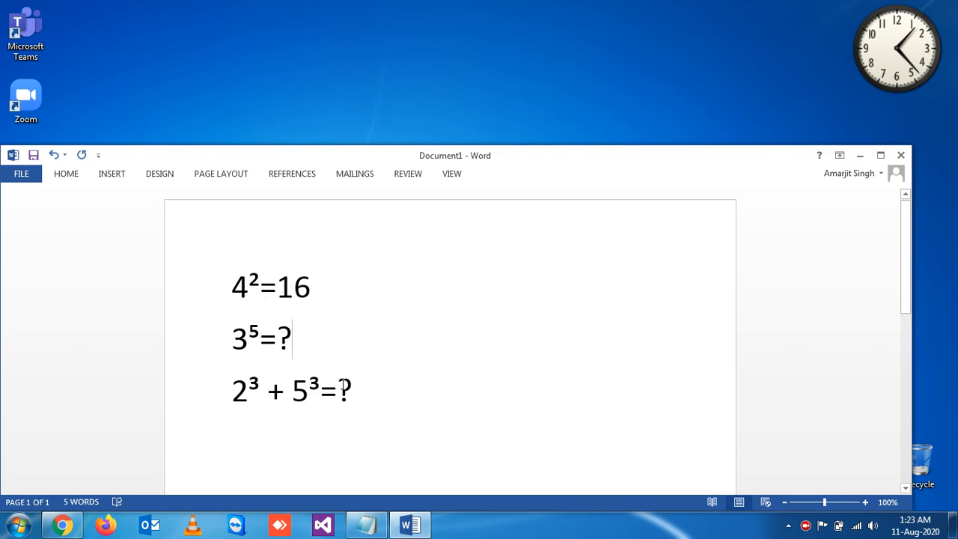
pyautogui.moveTo(63, 524)
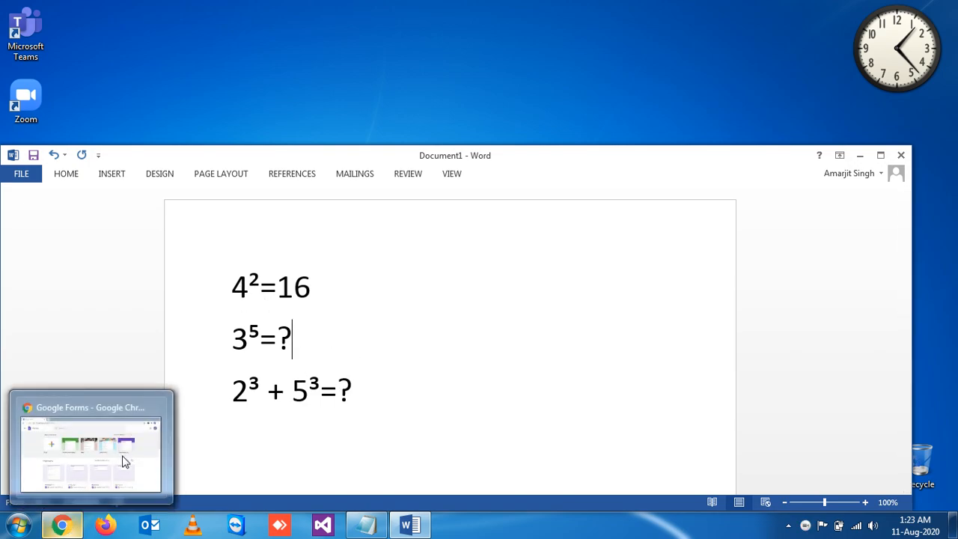
# - Switch to Google Forms in Chrome and create a new blank form
pyautogui.click(90, 445)
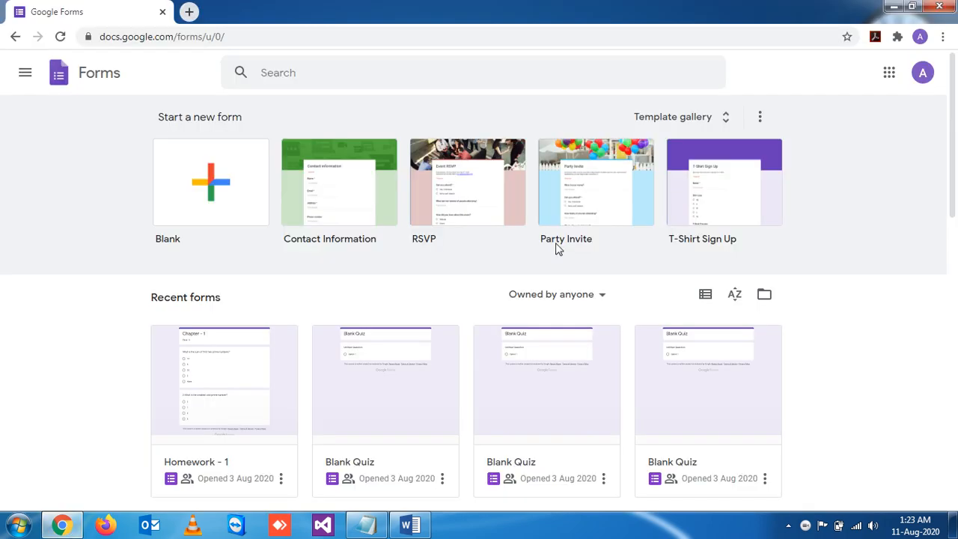
pyautogui.click(922, 72)
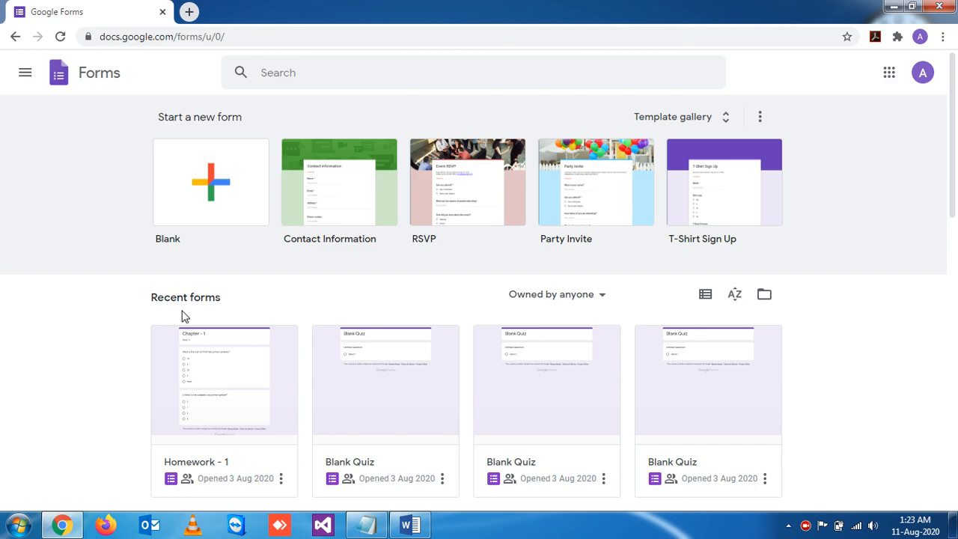
pyautogui.moveTo(227, 280)
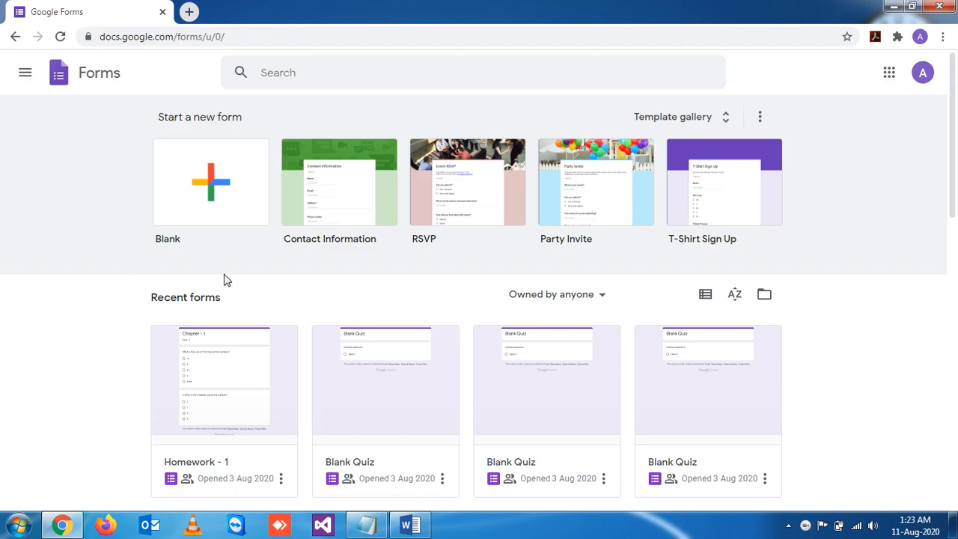
pyautogui.moveTo(274, 279)
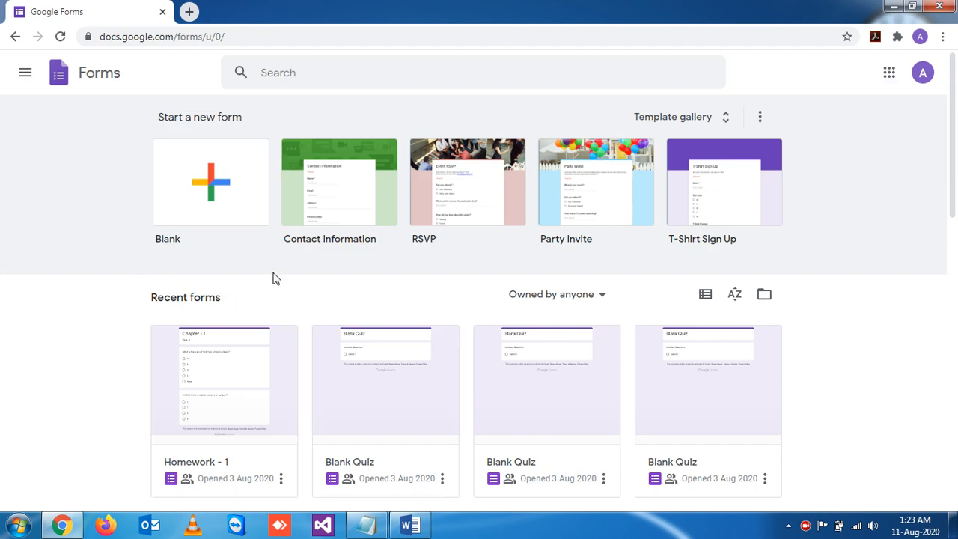
pyautogui.moveTo(217, 188)
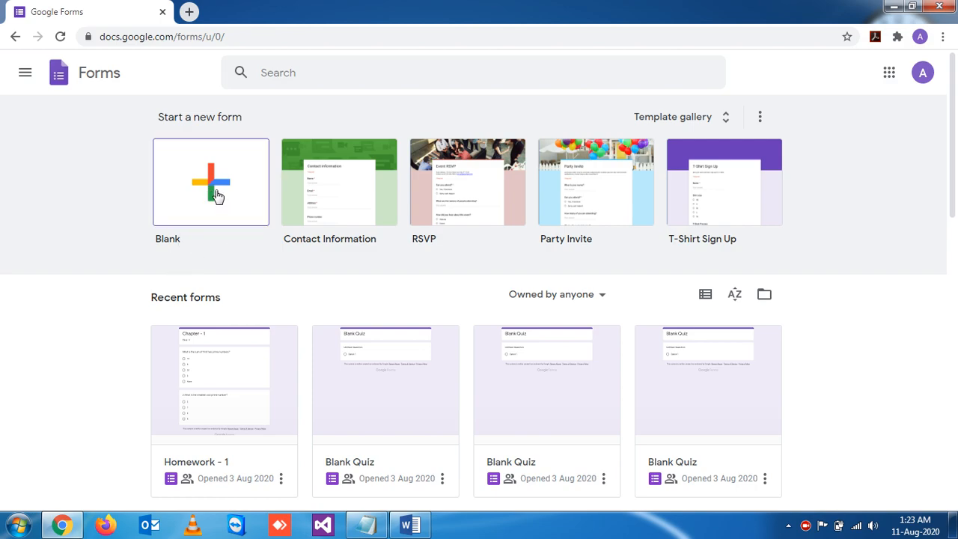
pyautogui.click(210, 182)
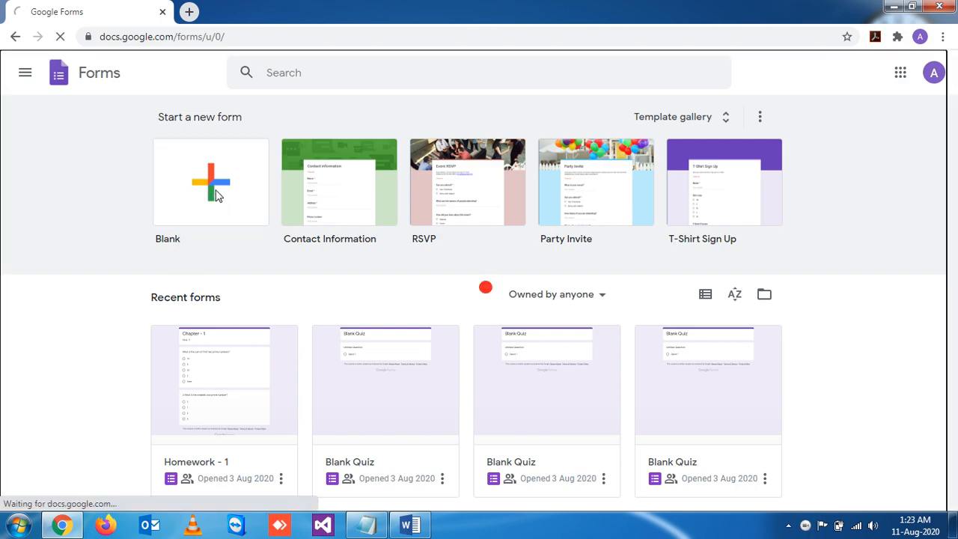
# - Rename the form to 'Simple Math Expression'
pyautogui.click(211, 182)
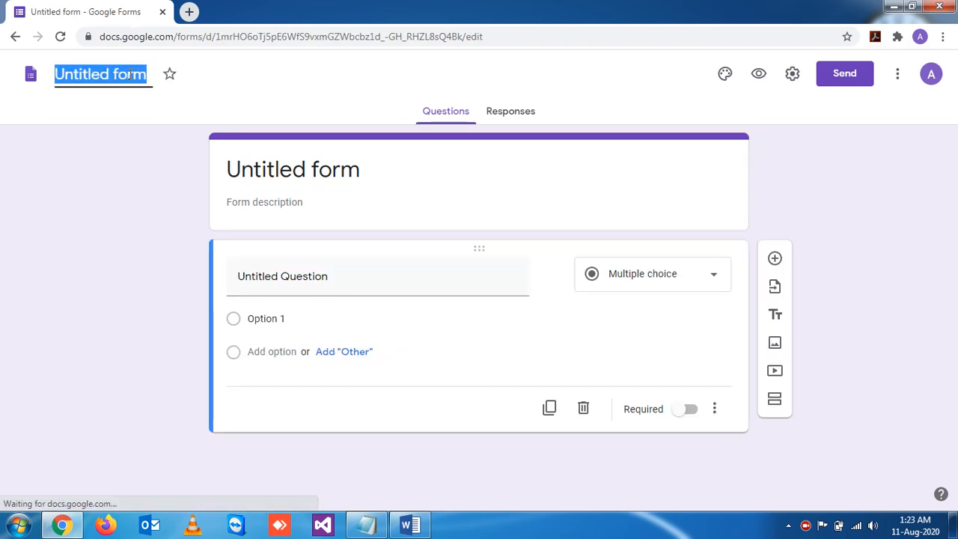
pyautogui.write('S')
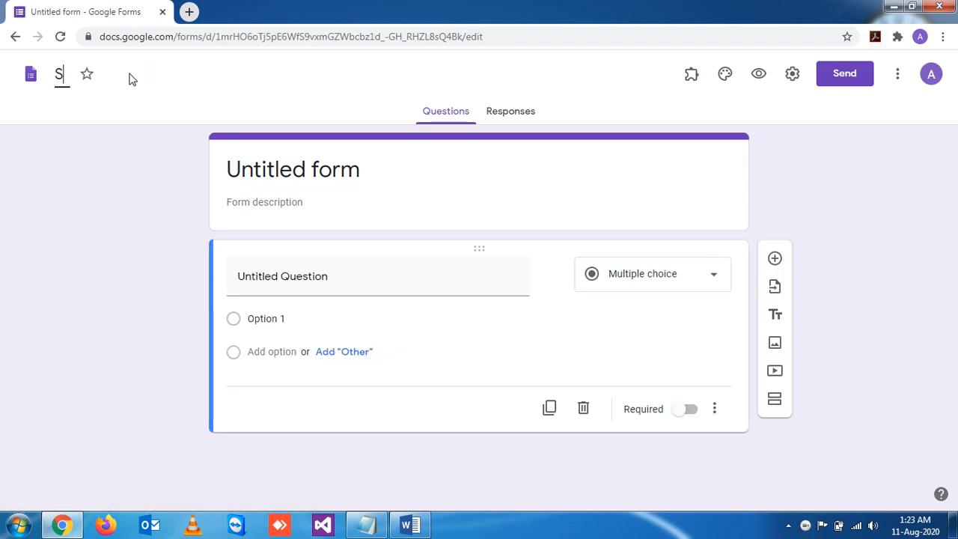
pyautogui.write('imple Ma')
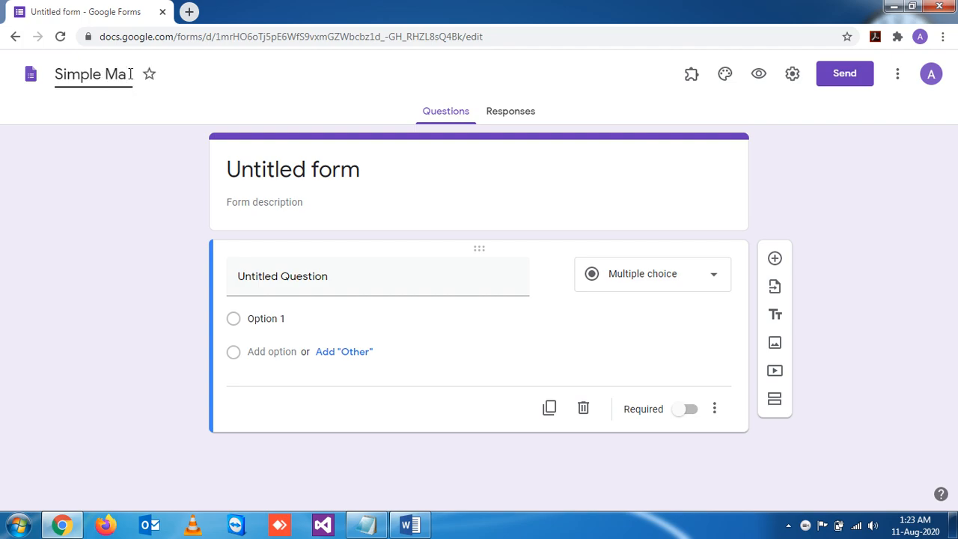
pyautogui.write('ths')
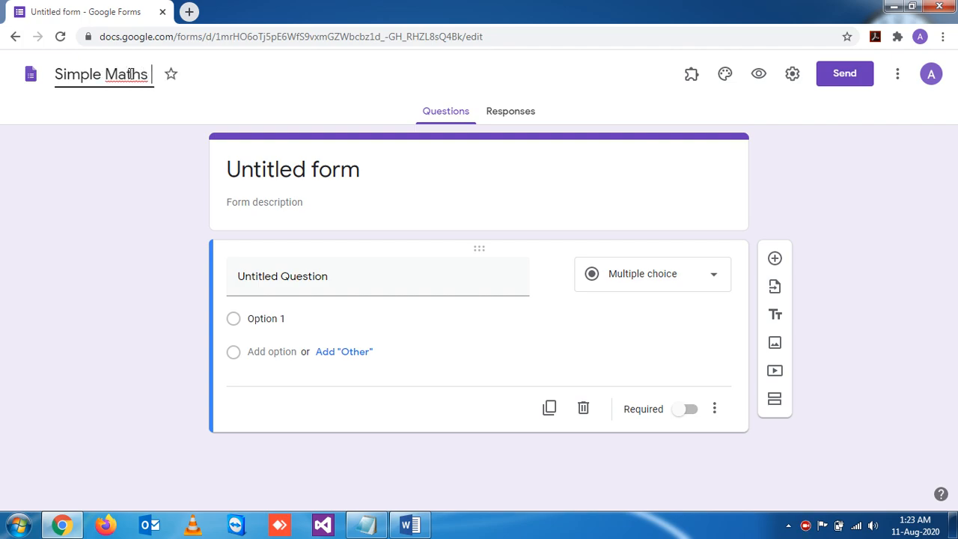
pyautogui.write('Ex')
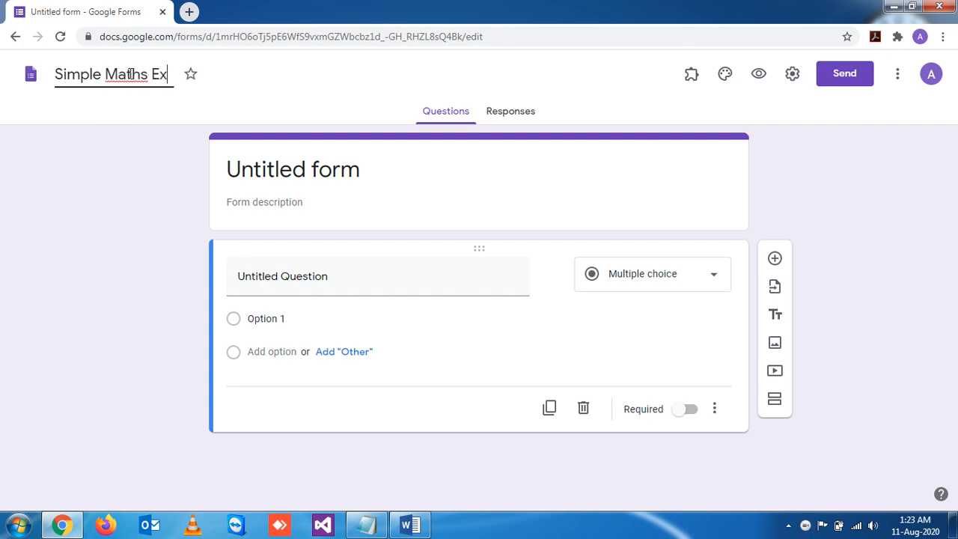
pyautogui.write('pression')
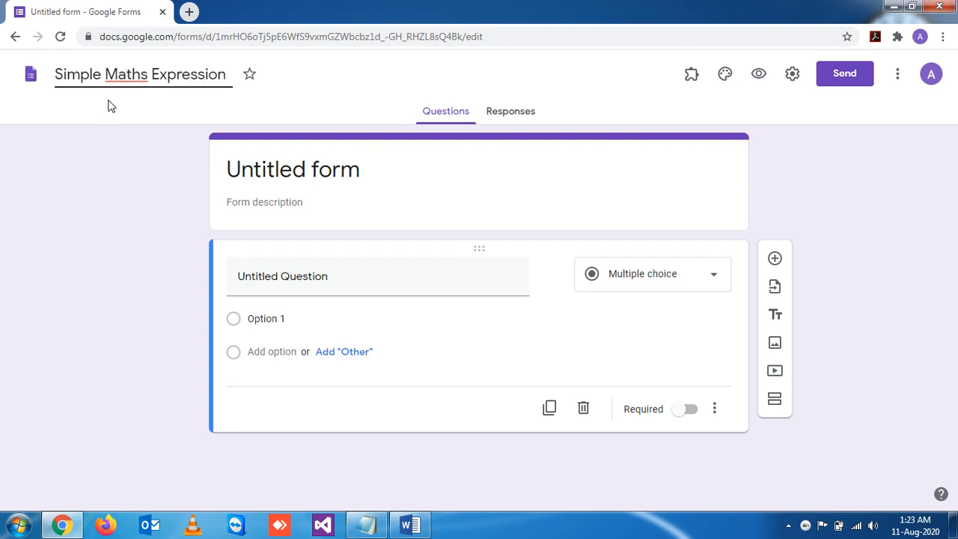
pyautogui.write('Simple Math Expression')
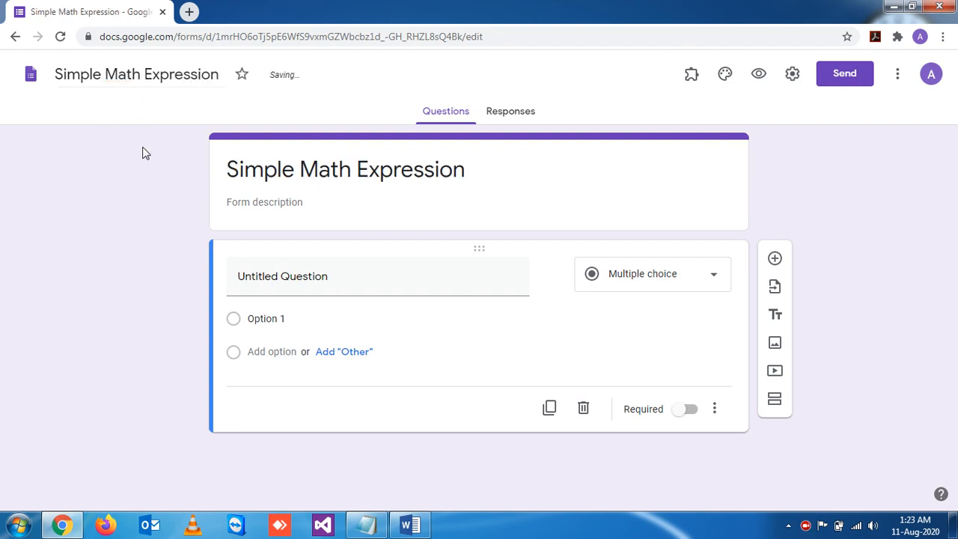
pyautogui.click(309, 276)
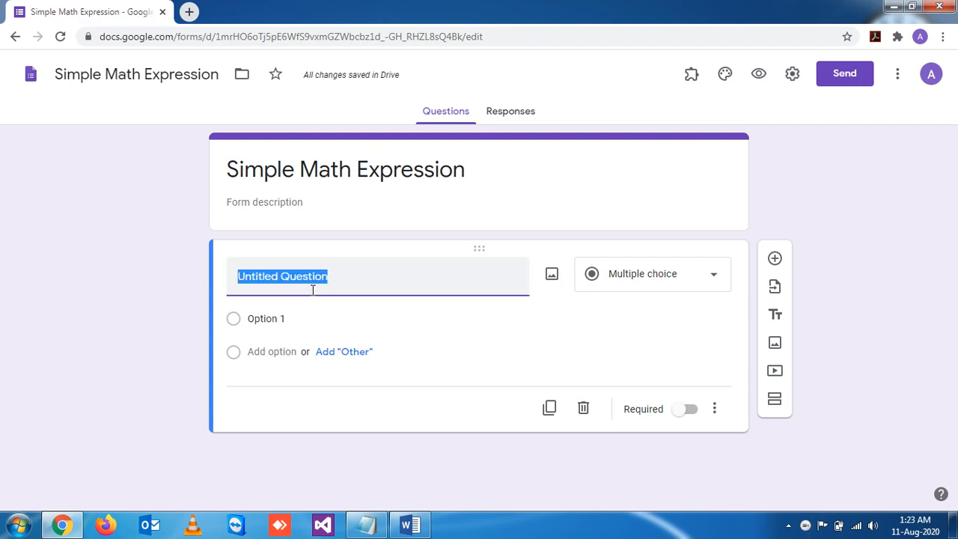
# - Type '32=____?' as the first question's title
pyautogui.write('3')
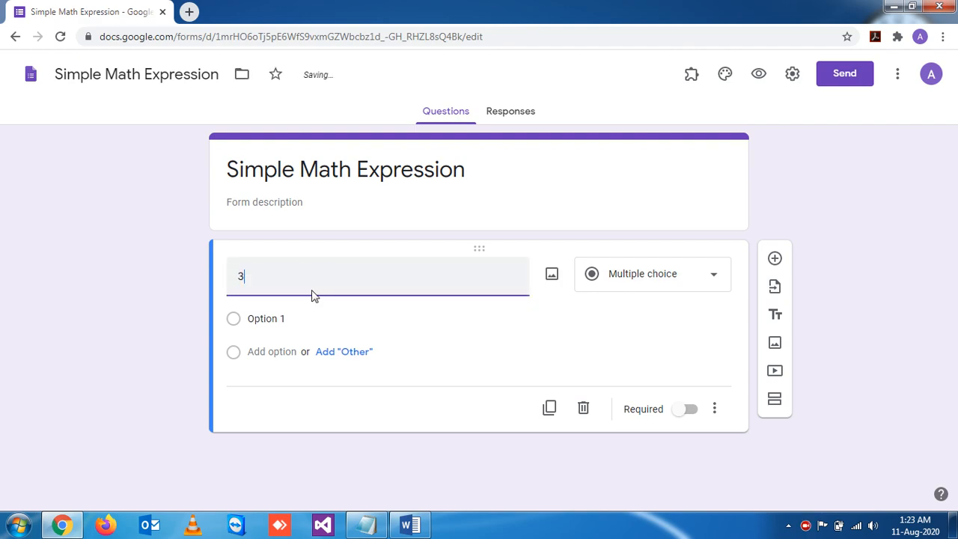
pyautogui.write('2')
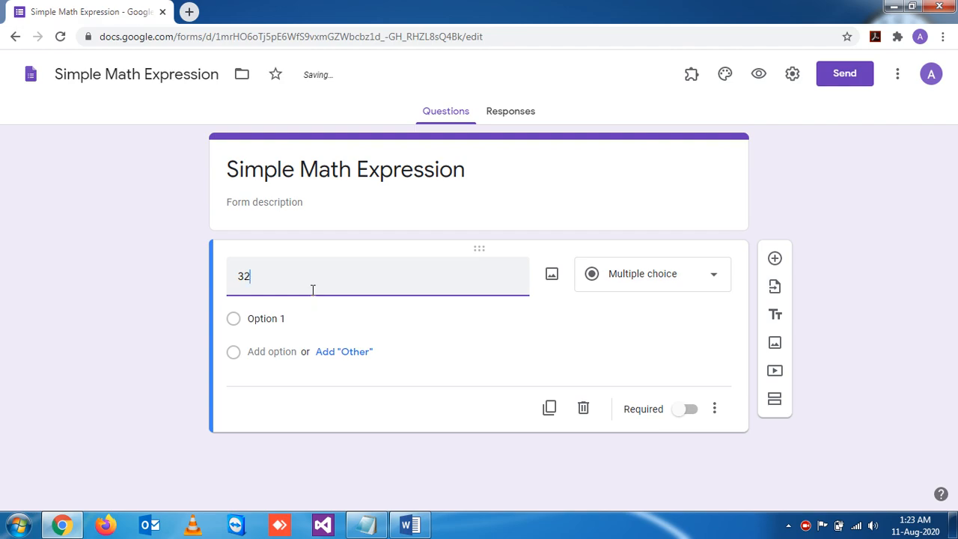
pyautogui.write('=')
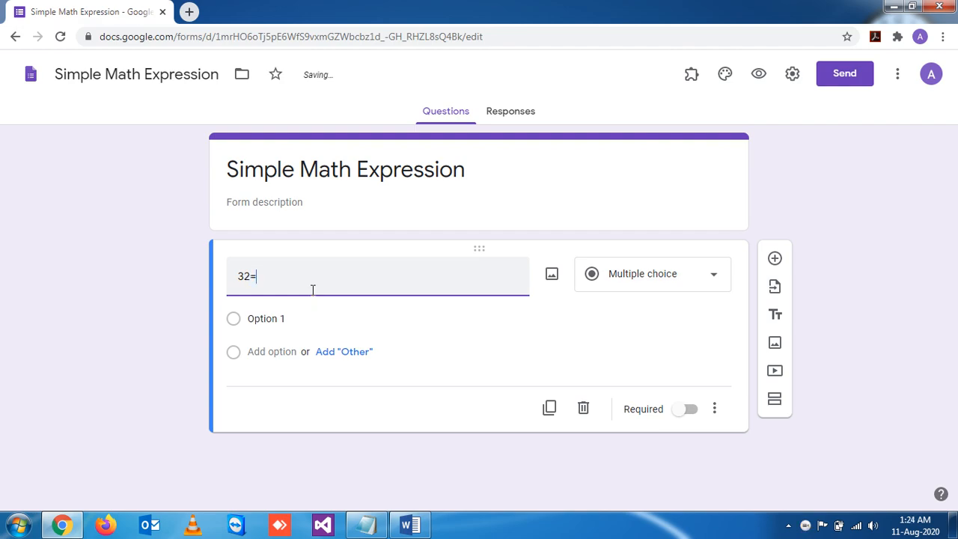
pyautogui.write('_______')
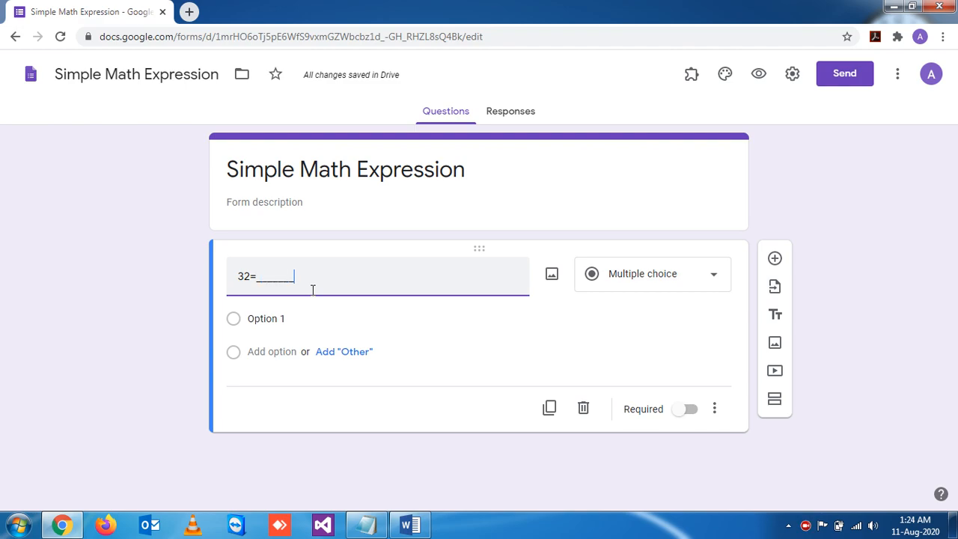
pyautogui.write('?')
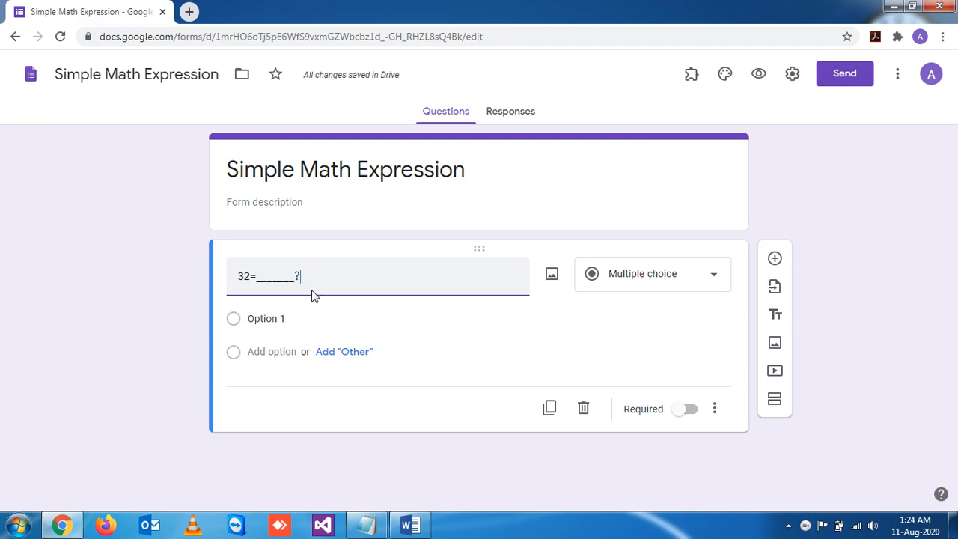
pyautogui.moveTo(312, 290)
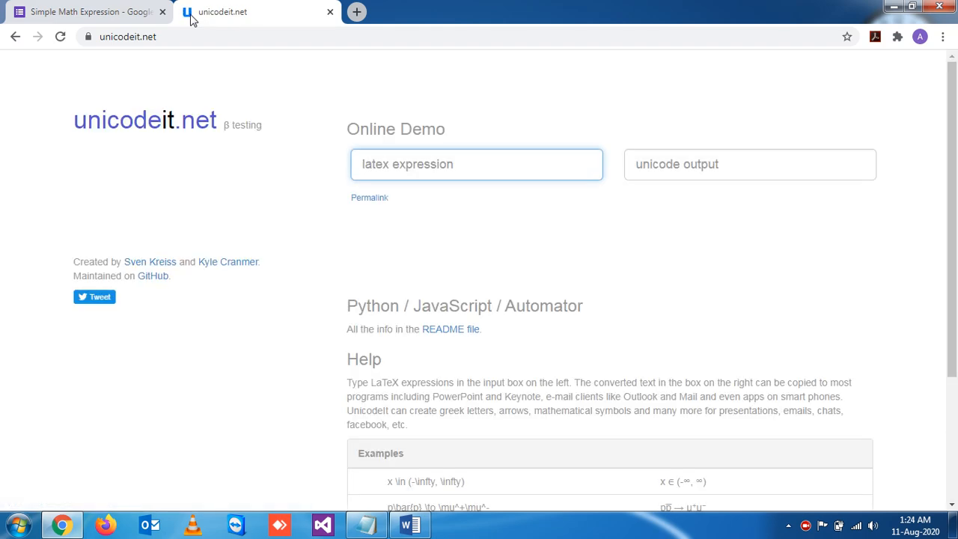
# - Enter the LaTeX '5^2=25' in unicodeit.net to get the output 5²=25
pyautogui.click(476, 164)
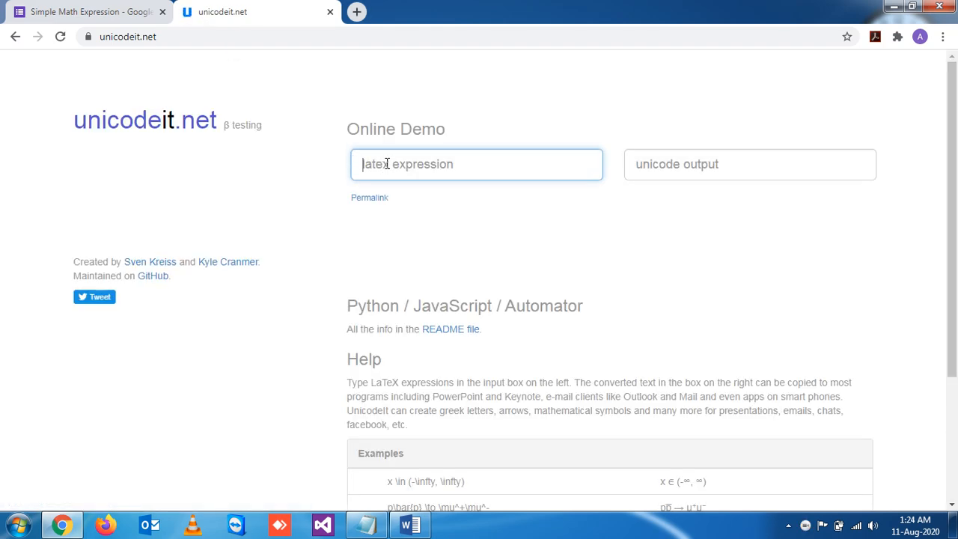
pyautogui.write('5')
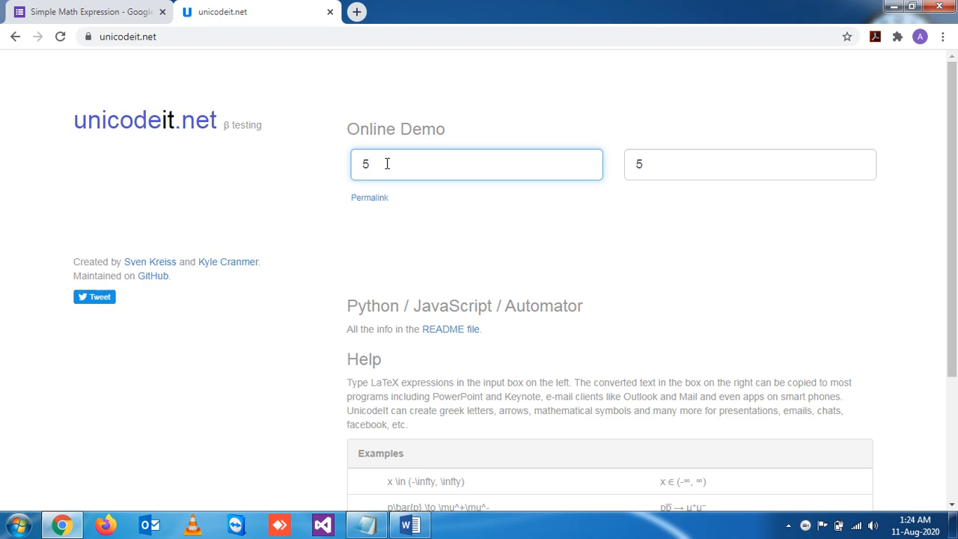
pyautogui.write('^')
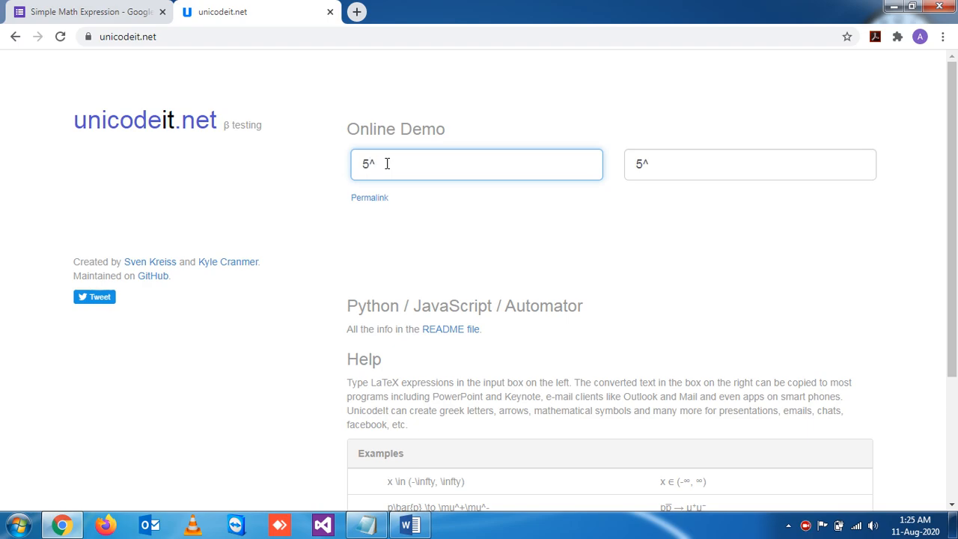
pyautogui.write('2')
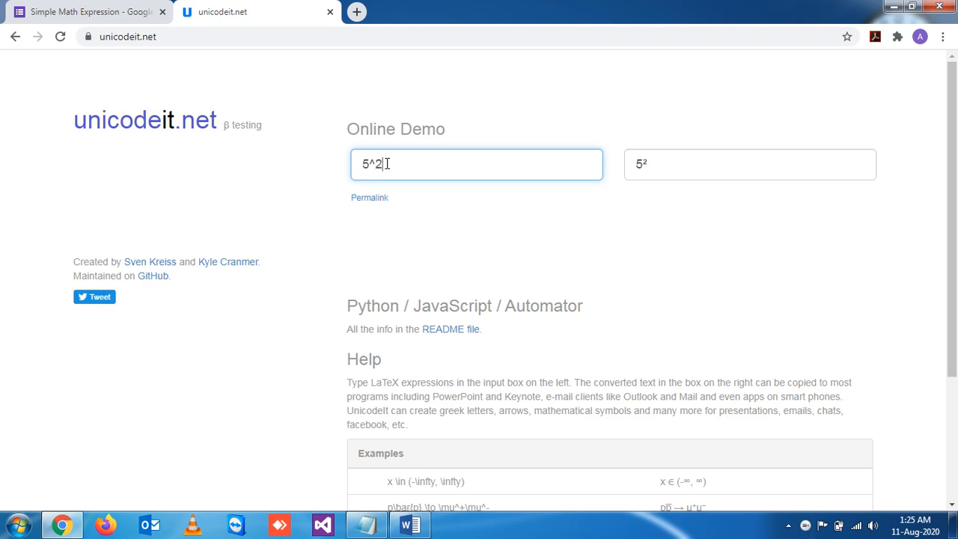
pyautogui.click(748, 164)
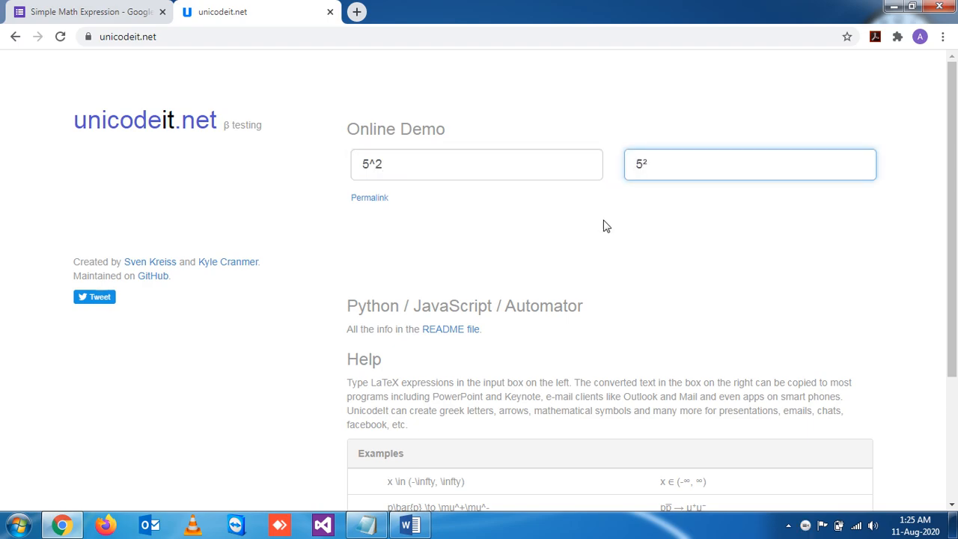
pyautogui.write('=')
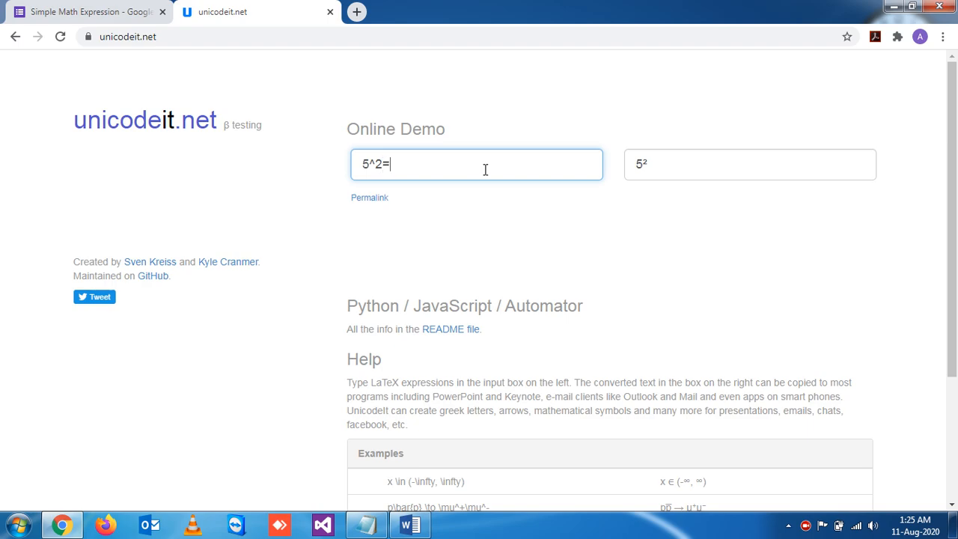
pyautogui.write('25')
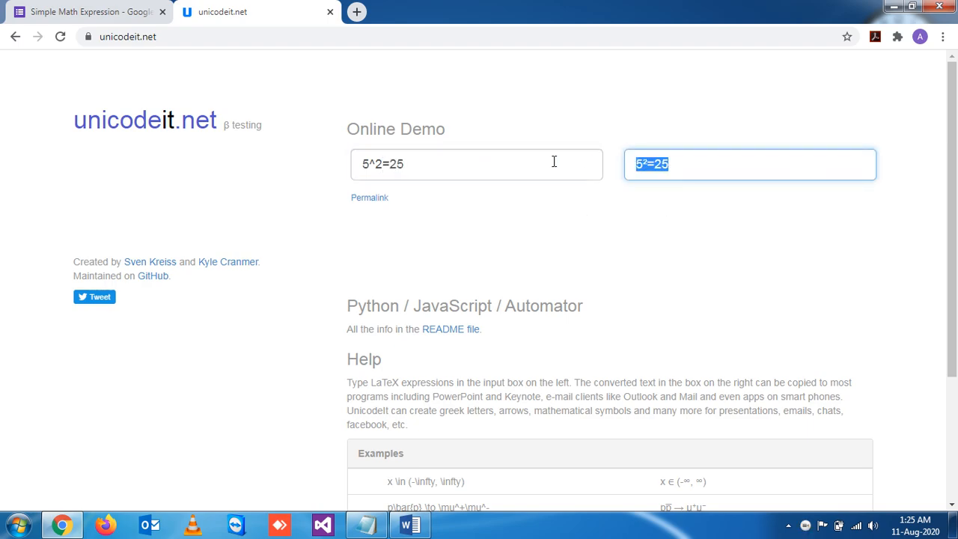
# - Paste '5²=25' as the question title, glance at the Word notes, then return to unicodeit.net
pyautogui.click(90, 11)
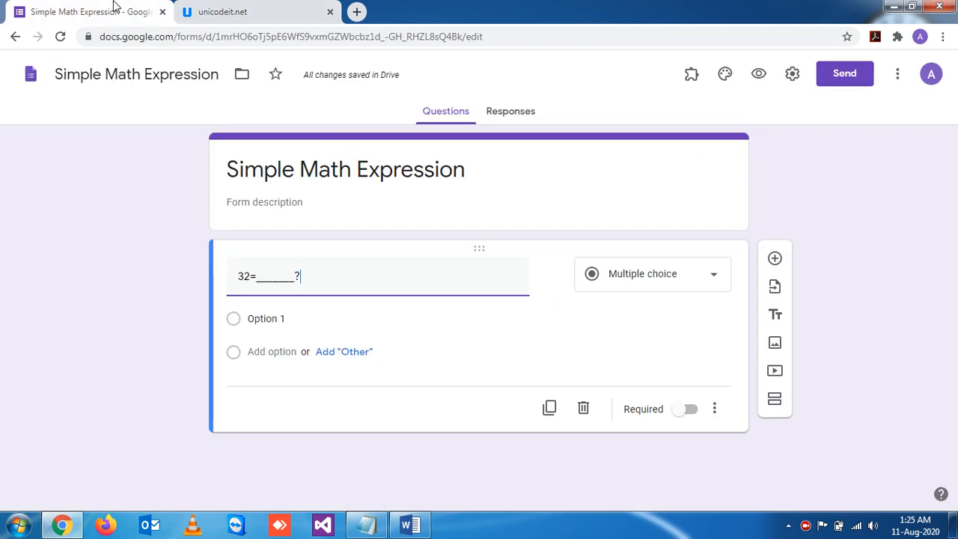
pyautogui.write('5²=25')
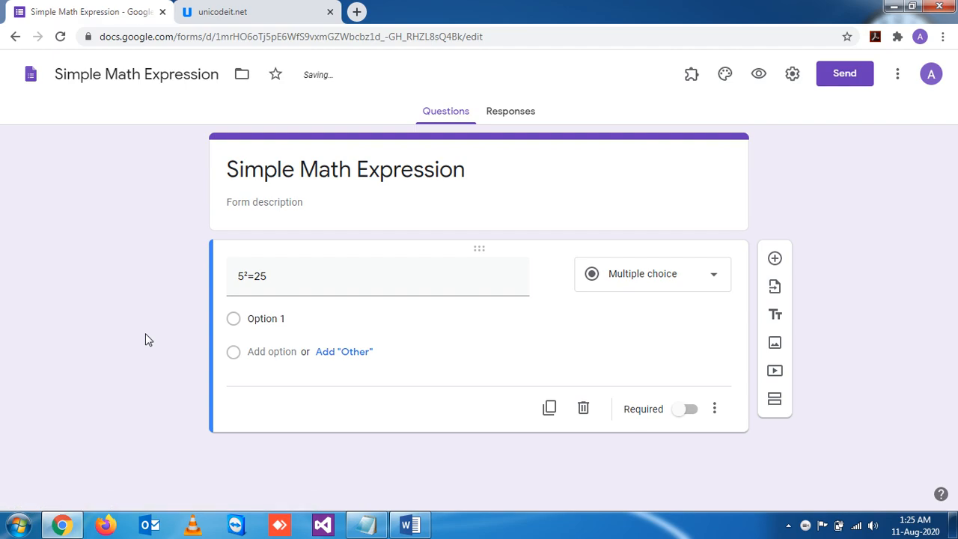
pyautogui.moveTo(281, 335)
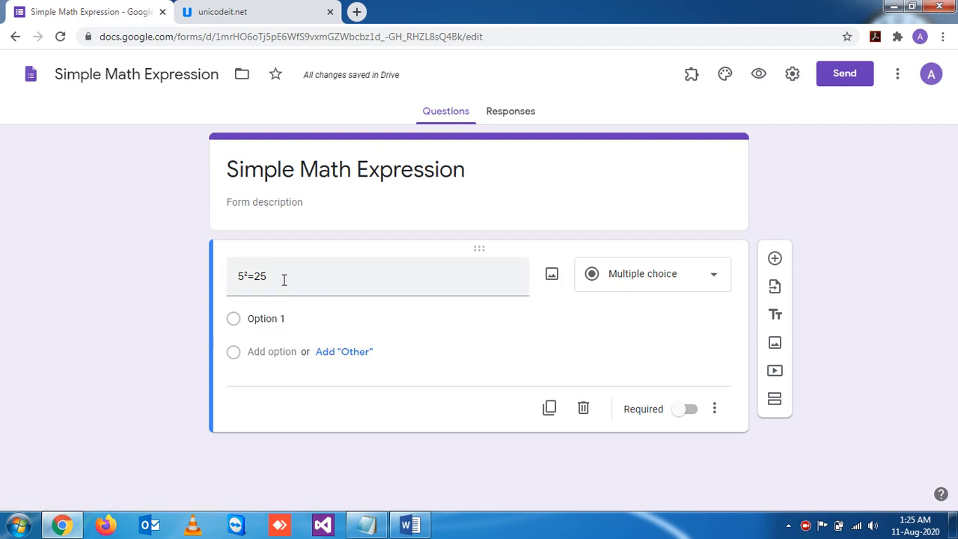
pyautogui.click(409, 524)
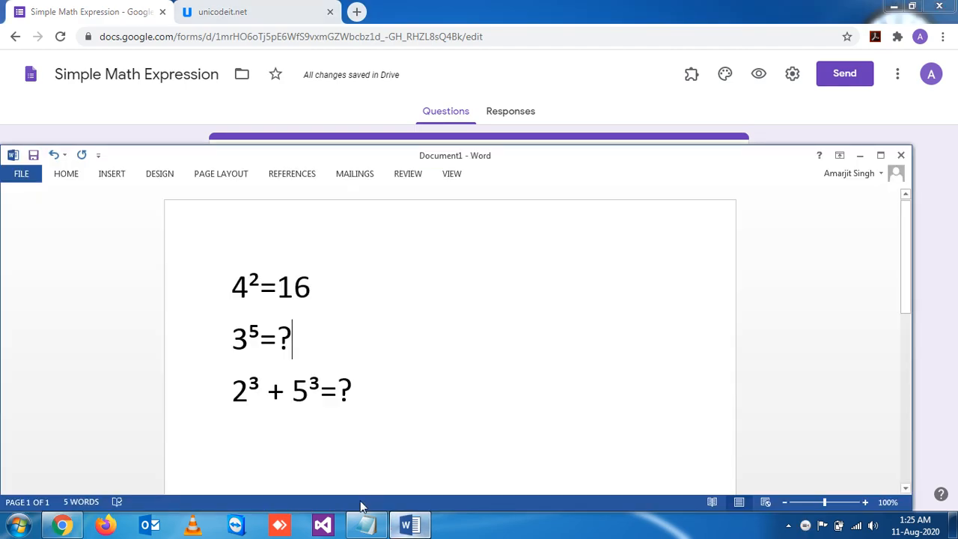
pyautogui.moveTo(281, 393)
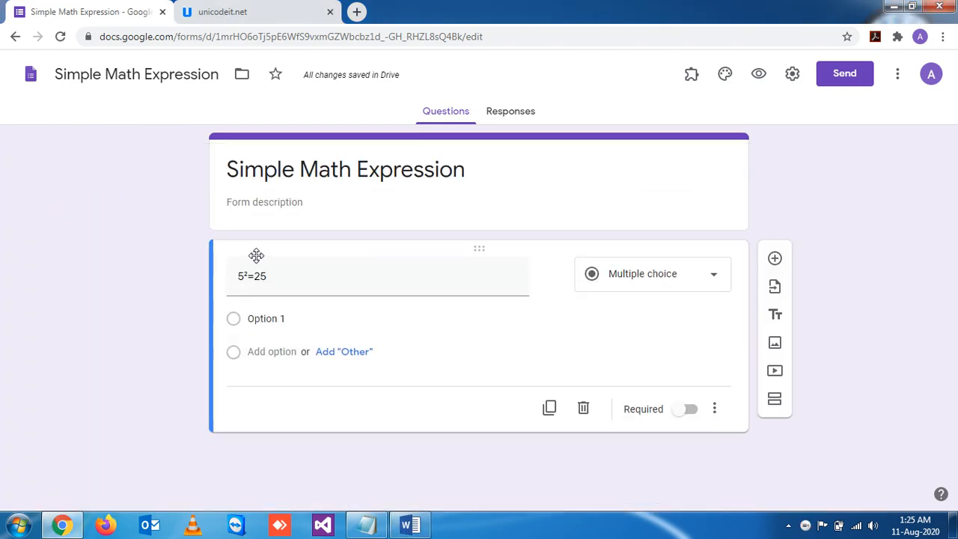
pyautogui.click(254, 12)
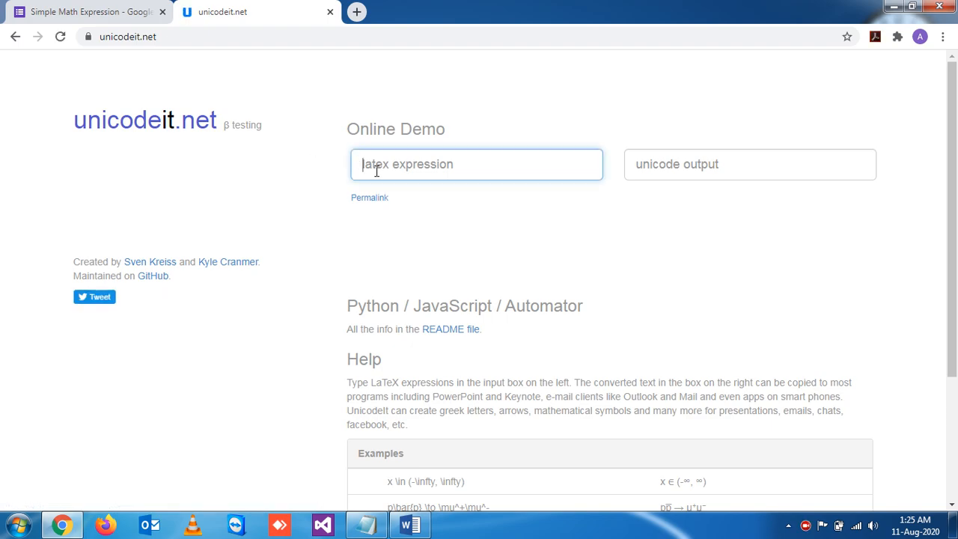
# - Convert '2^3 + 5^2=______?' to superscripts and copy the result into the question title
pyautogui.click(410, 524)
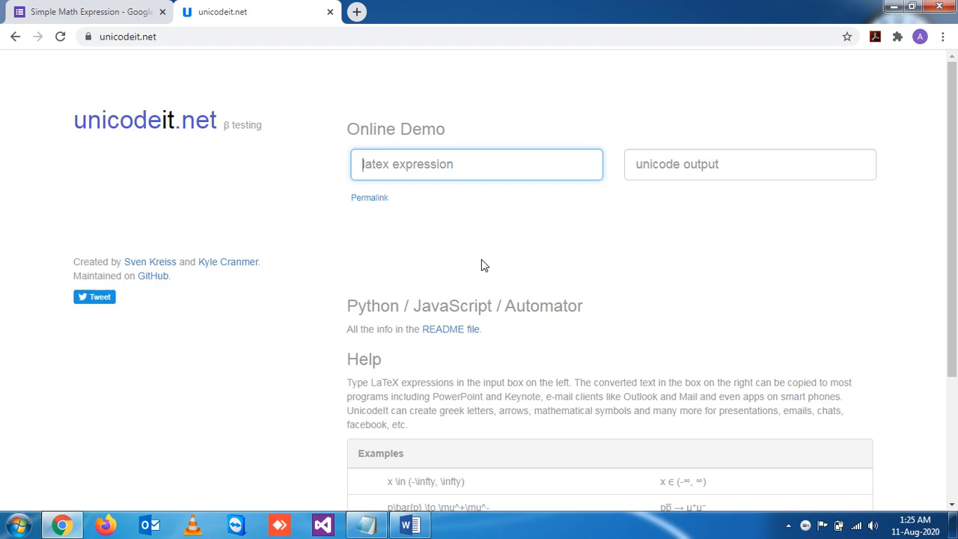
pyautogui.write('2')
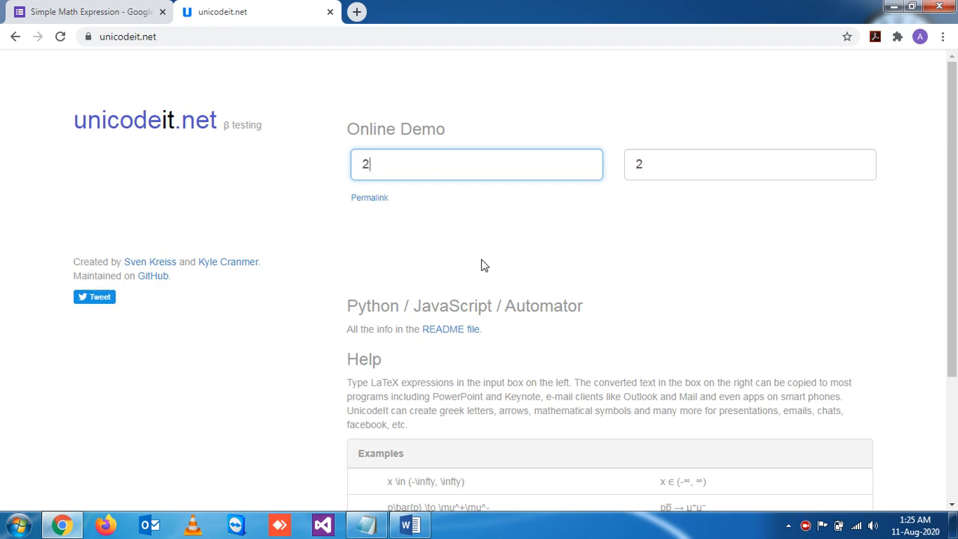
pyautogui.write('^')
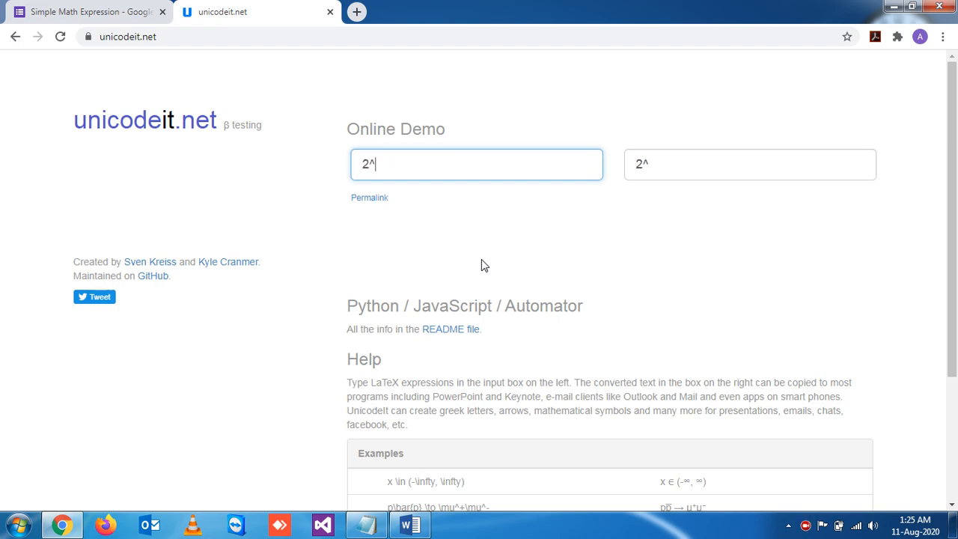
pyautogui.write('3')
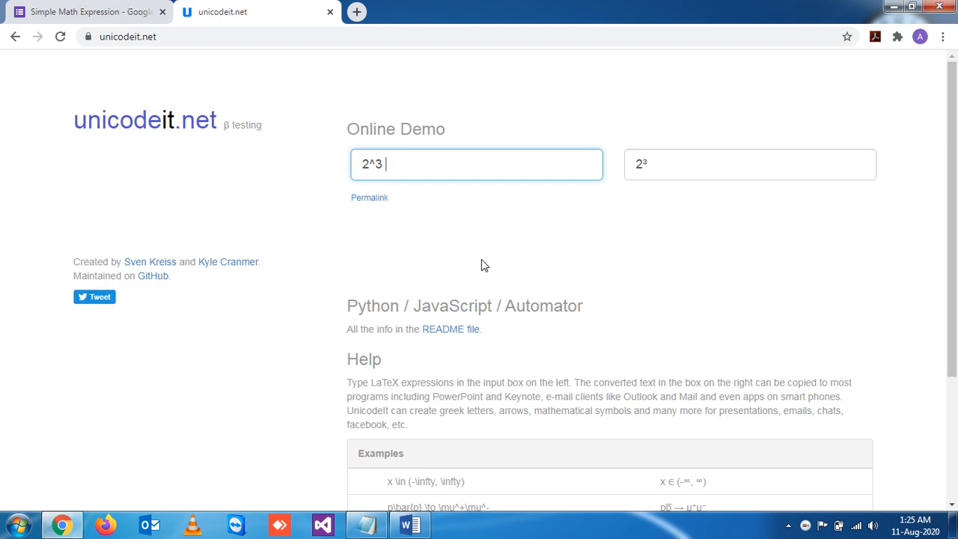
pyautogui.write('+')
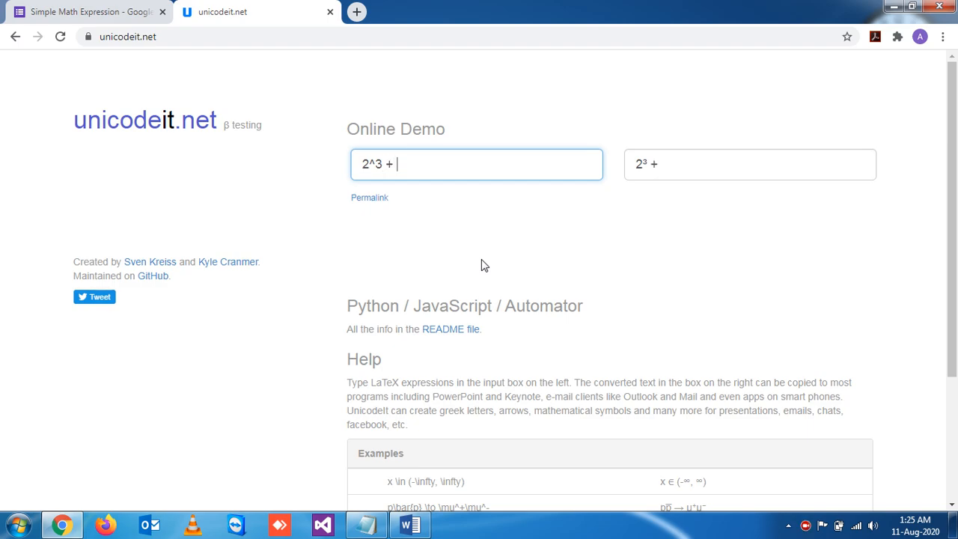
pyautogui.click(410, 524)
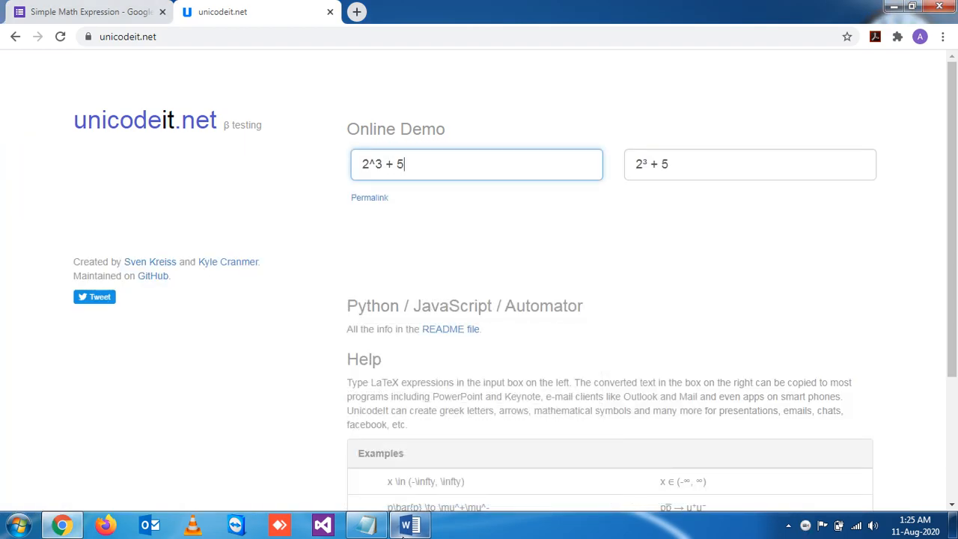
pyautogui.write('^')
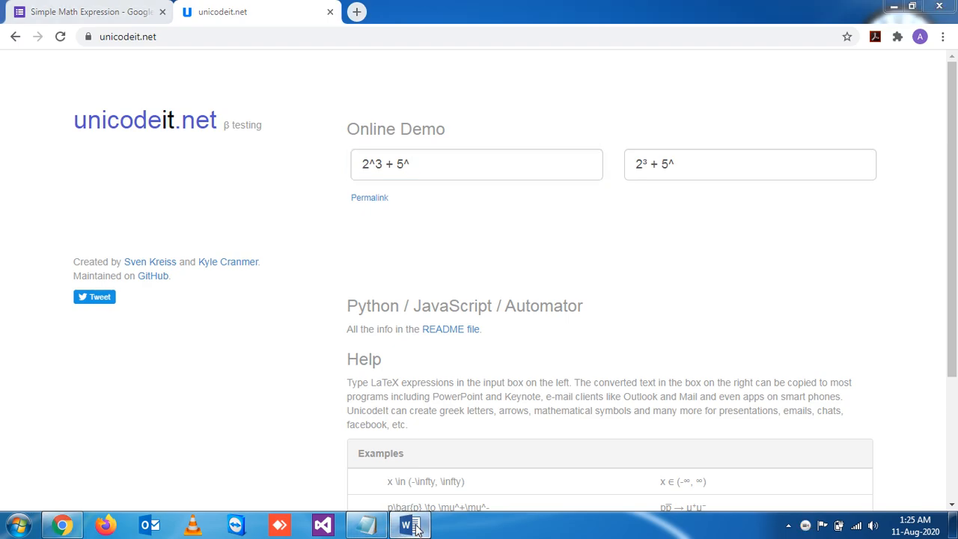
pyautogui.click(477, 164)
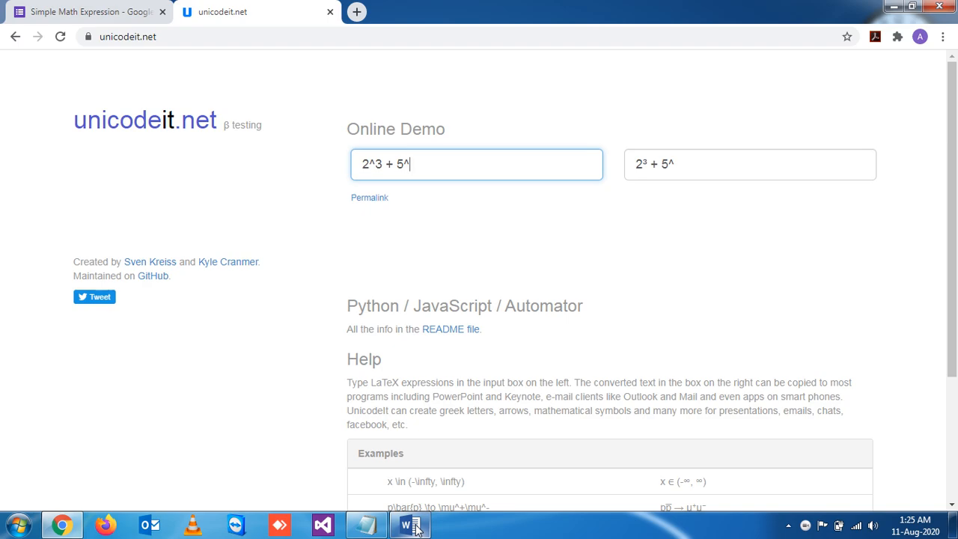
pyautogui.write('2')
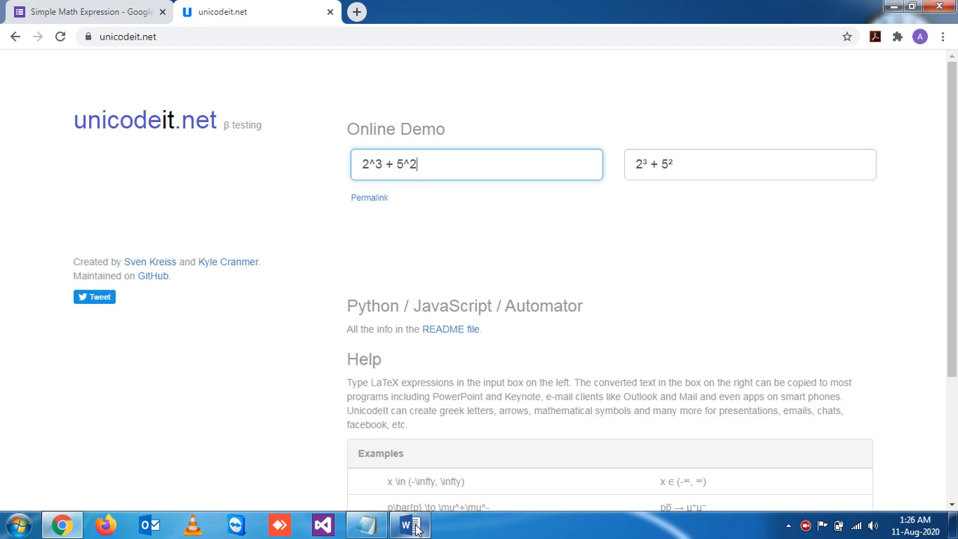
pyautogui.write('=')
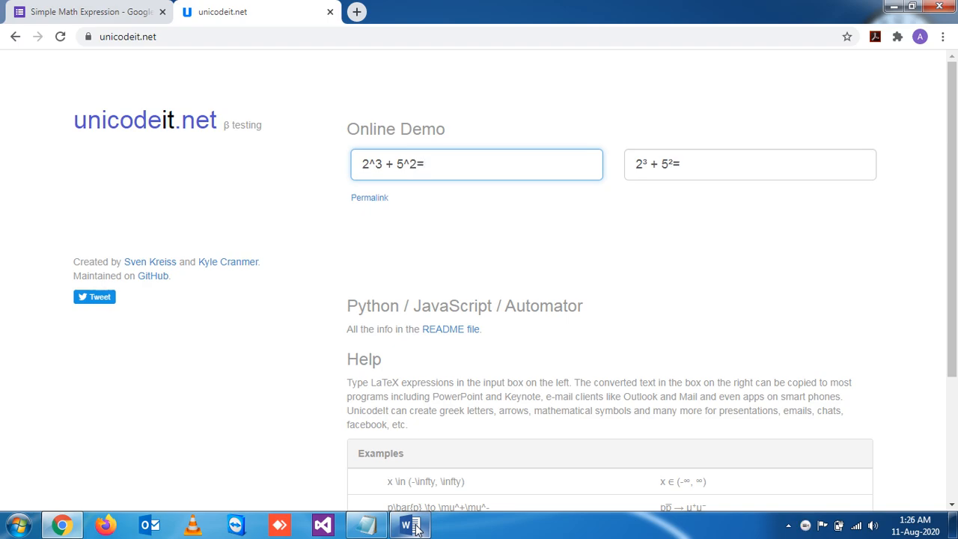
pyautogui.write('=')
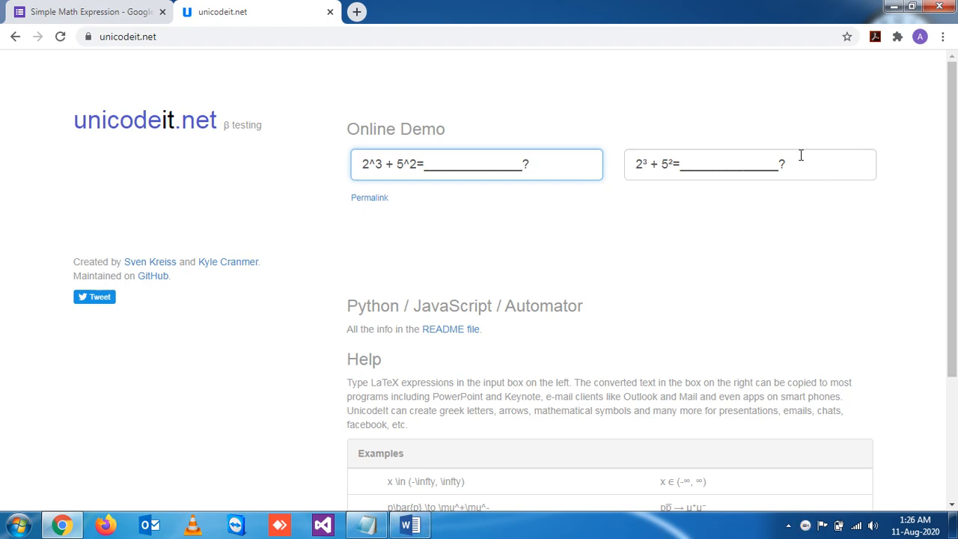
pyautogui.tripleClick(748, 164)
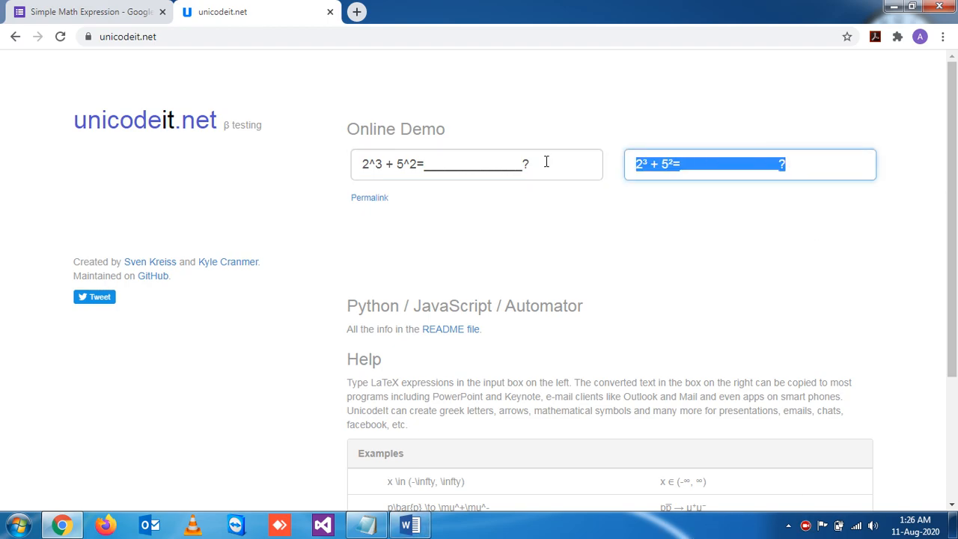
pyautogui.click(90, 12)
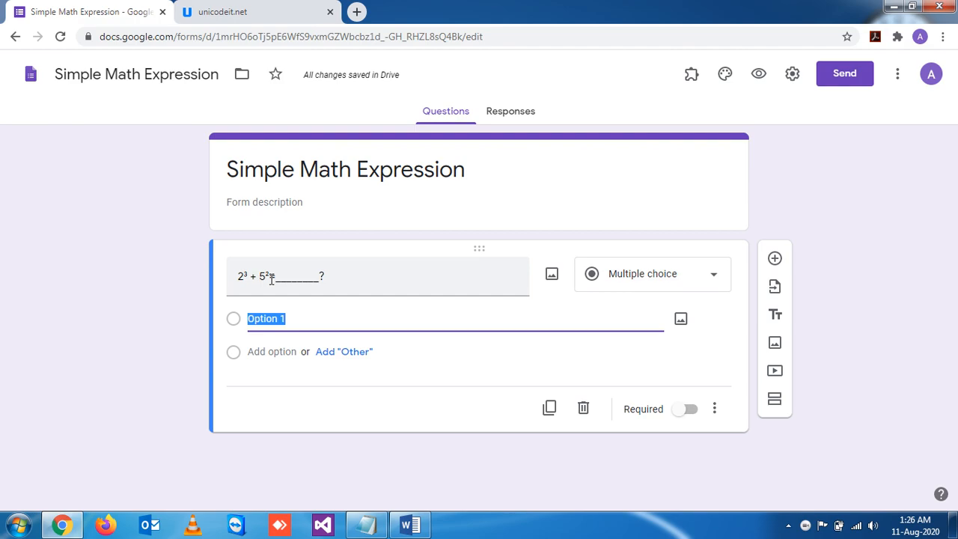
# - Enter answer choices 24, 33 and 40 in the question's option fields
pyautogui.write('24')
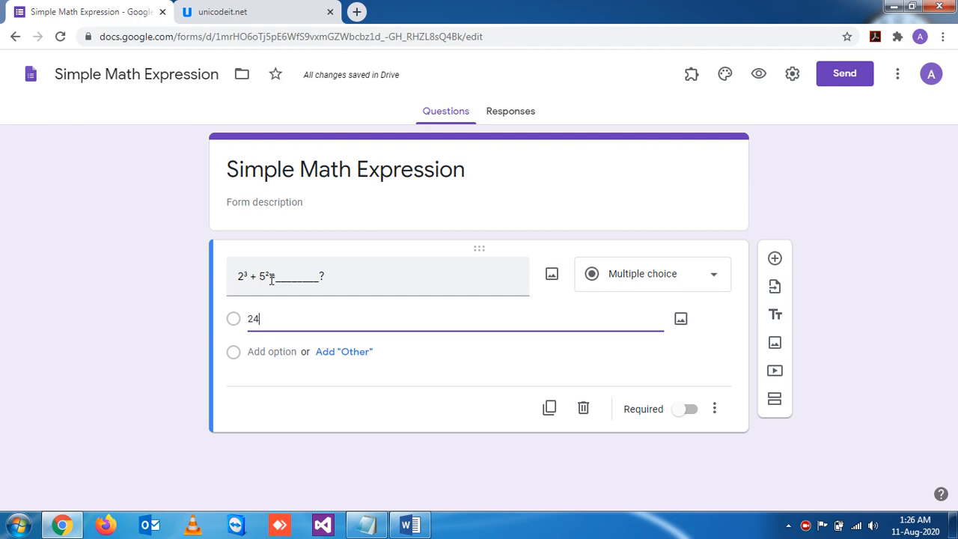
pyautogui.click(272, 351)
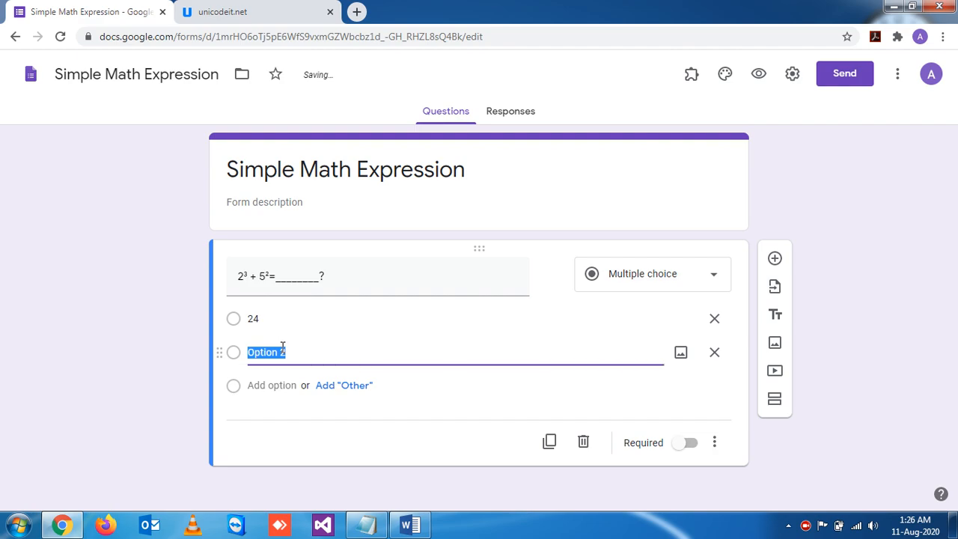
pyautogui.write('33')
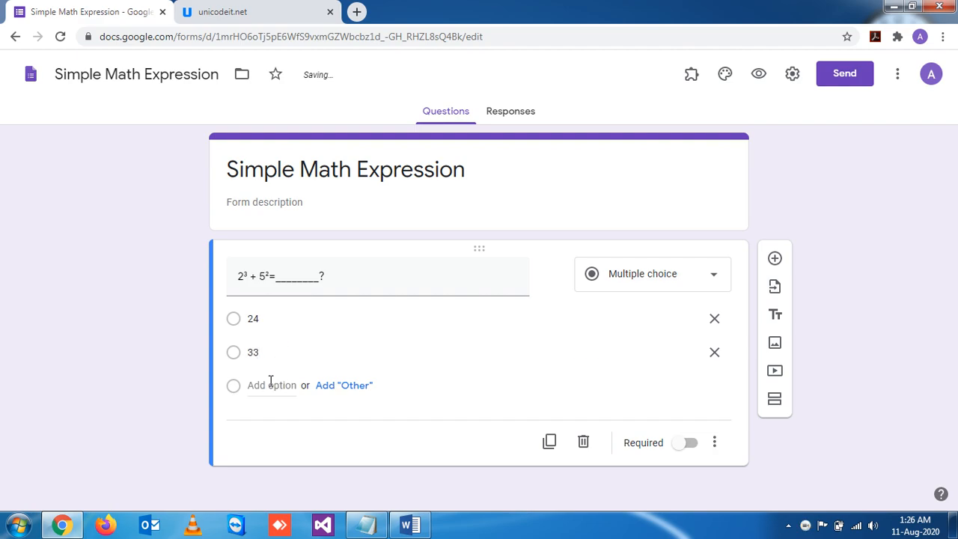
pyautogui.click(272, 385)
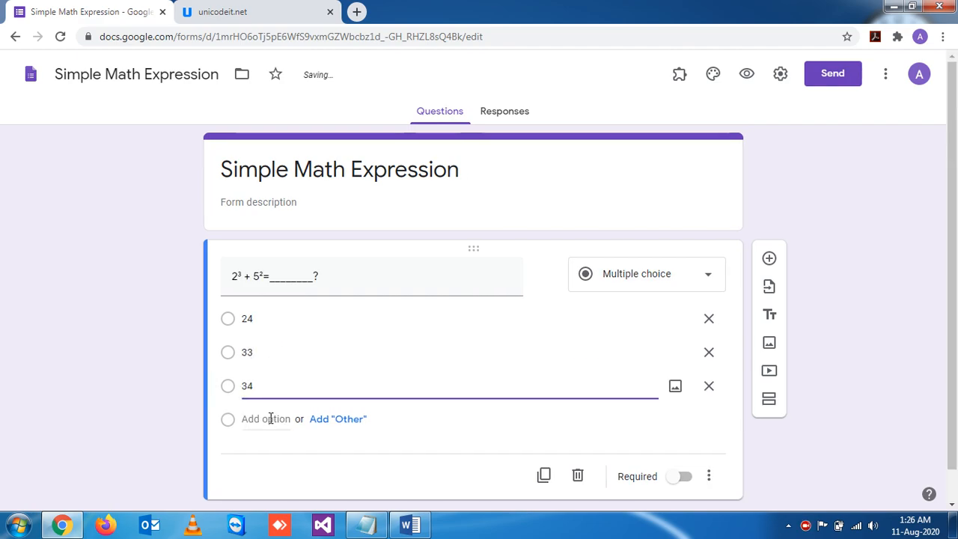
pyautogui.write('40')
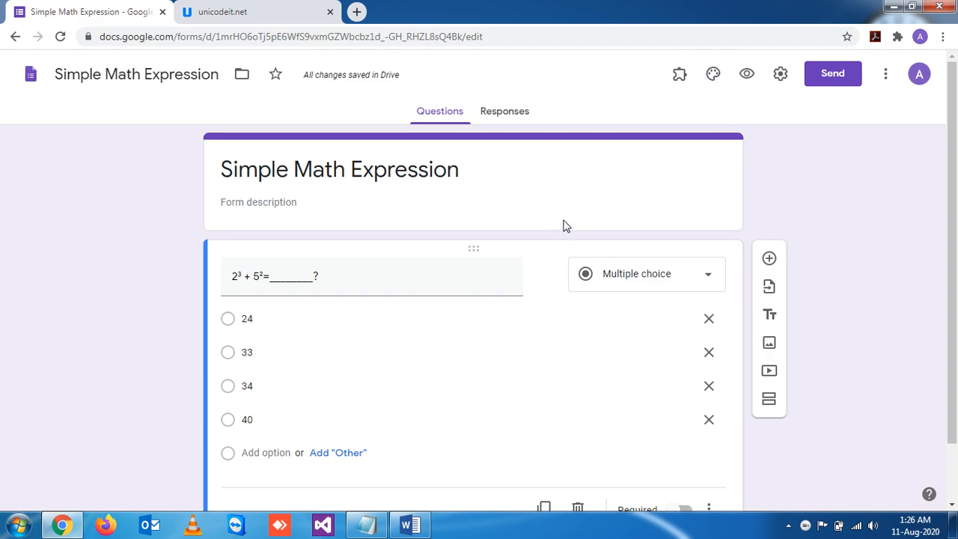
pyautogui.moveTo(746, 74)
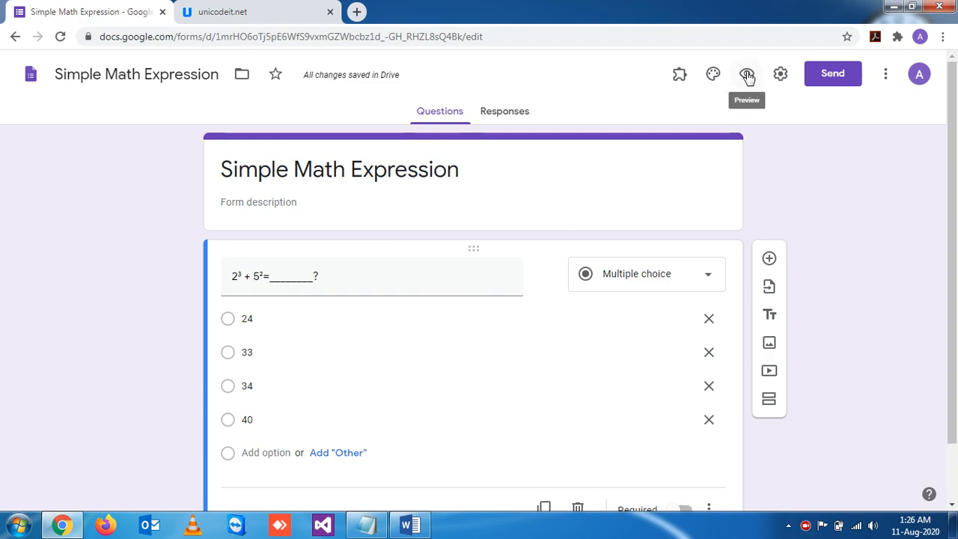
pyautogui.moveTo(395, 268)
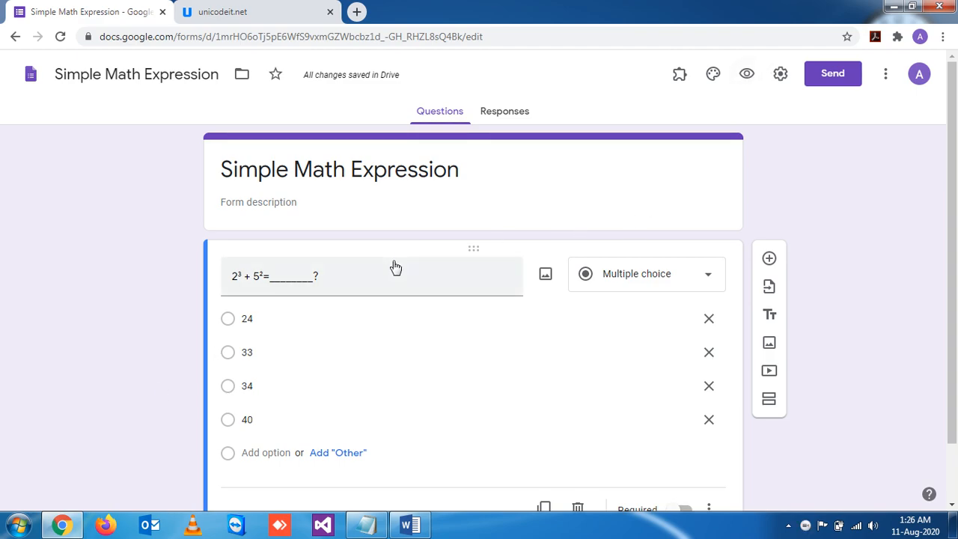
# - Preview the quiz with its question and four choices, then return to the editor
pyautogui.click(747, 73)
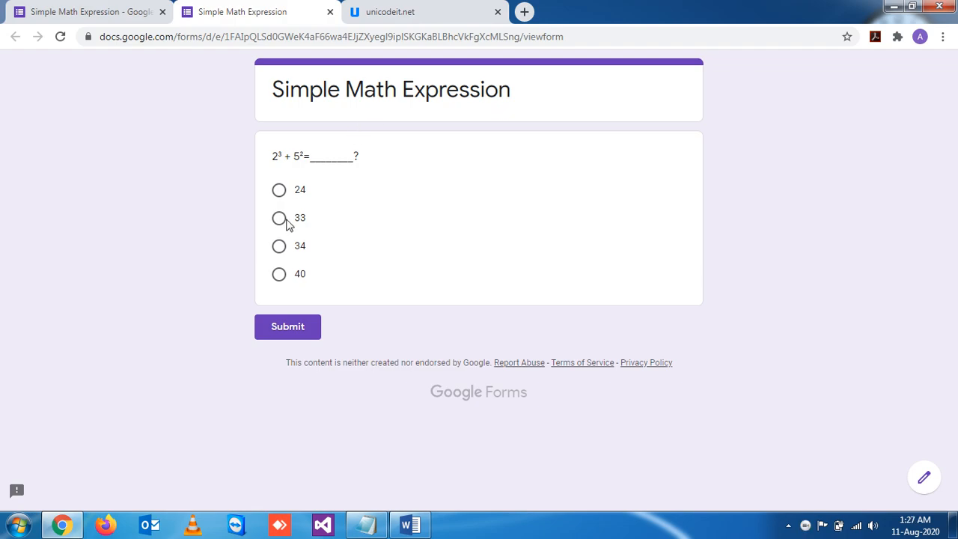
pyautogui.click(278, 218)
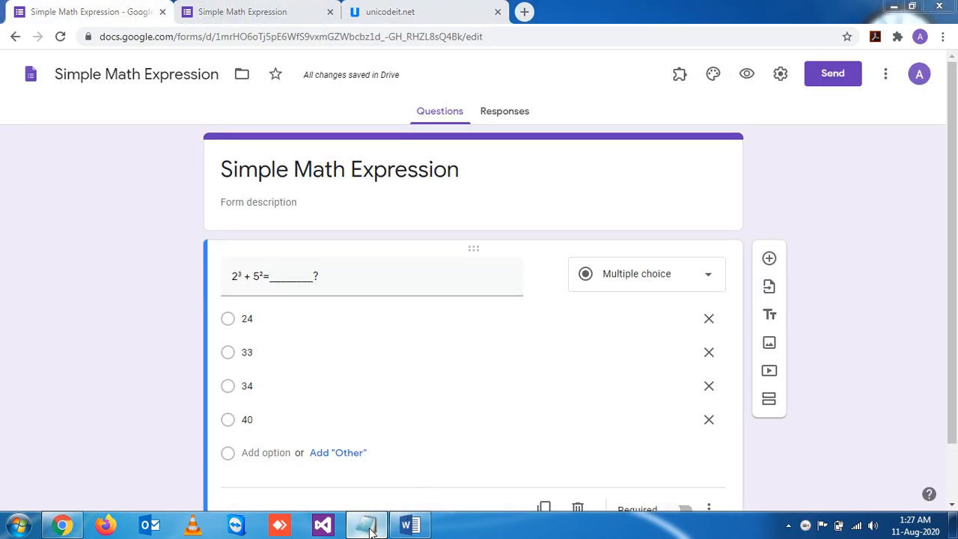
pyautogui.click(366, 524)
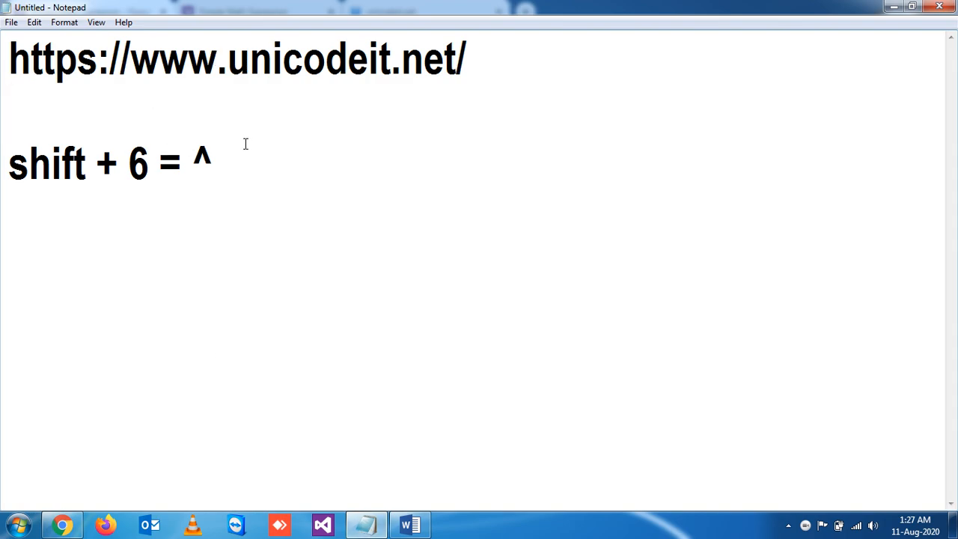
pyautogui.moveTo(728, 68)
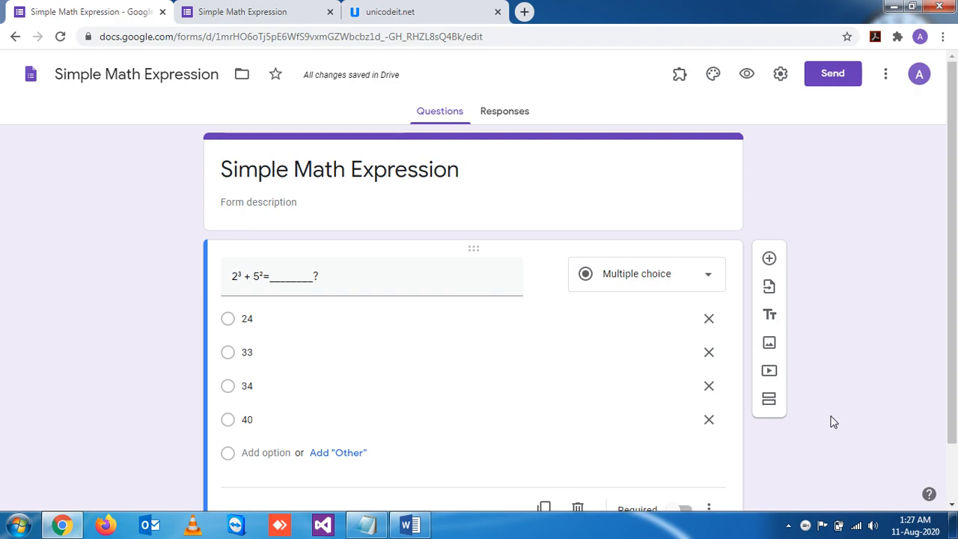
pyautogui.moveTo(819, 499)
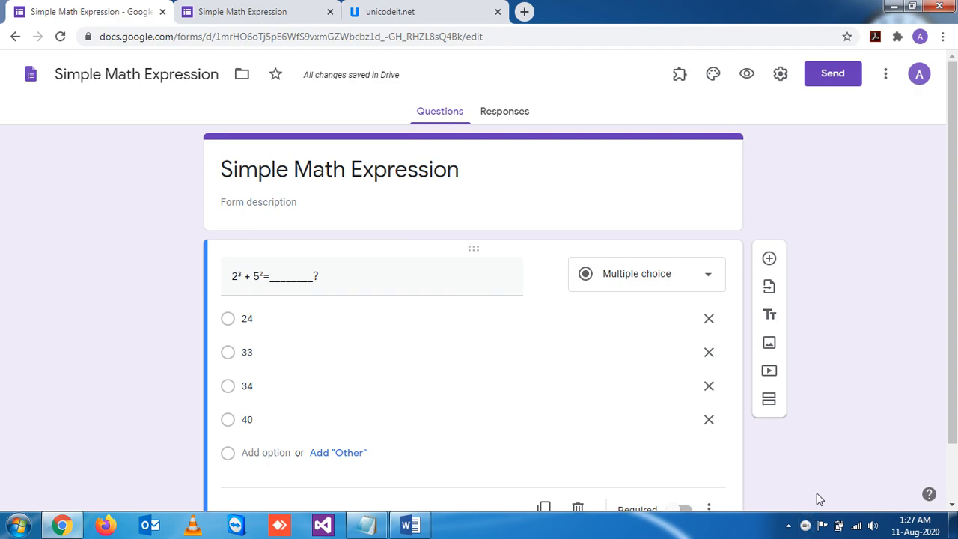